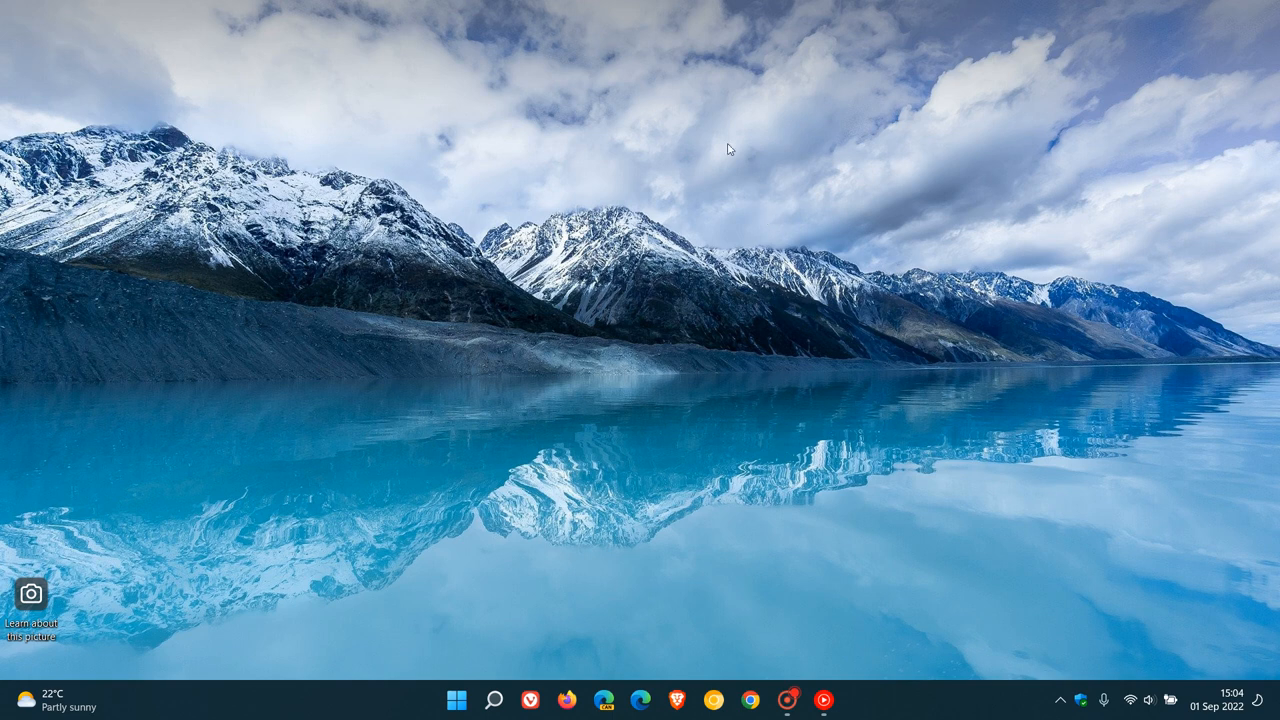
mouse_move(860, 280)
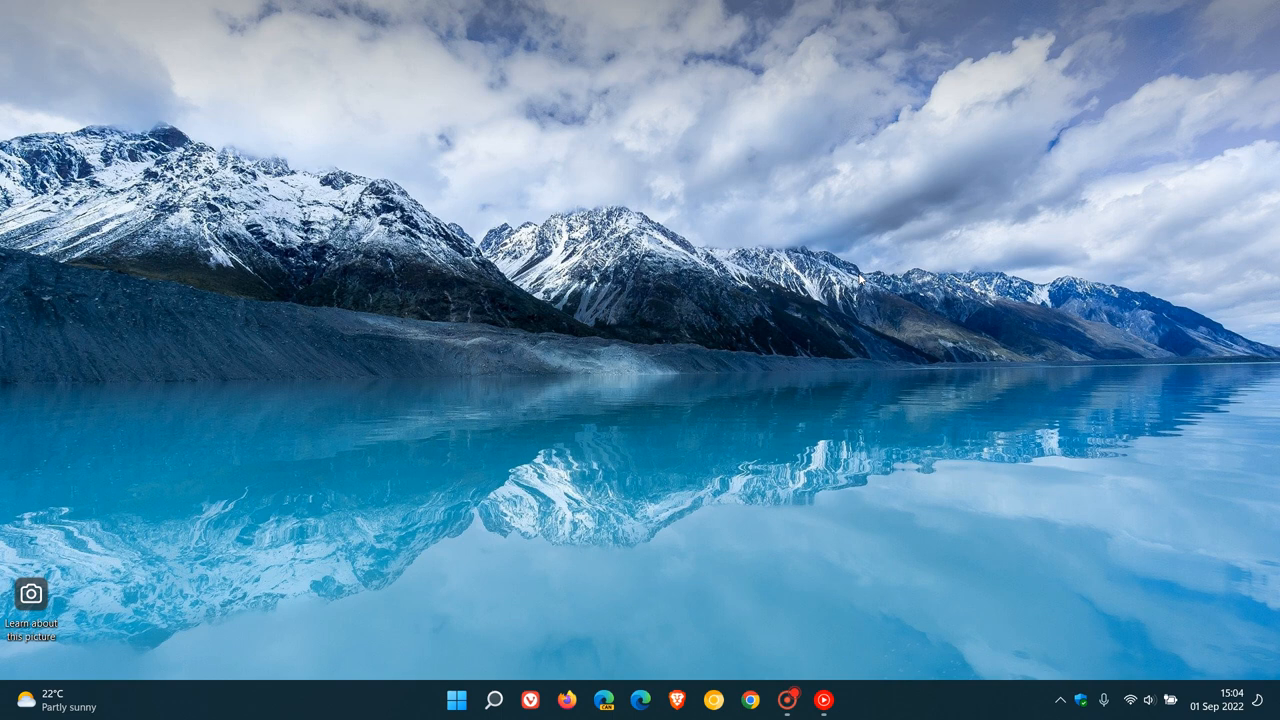
mouse_move(864, 262)
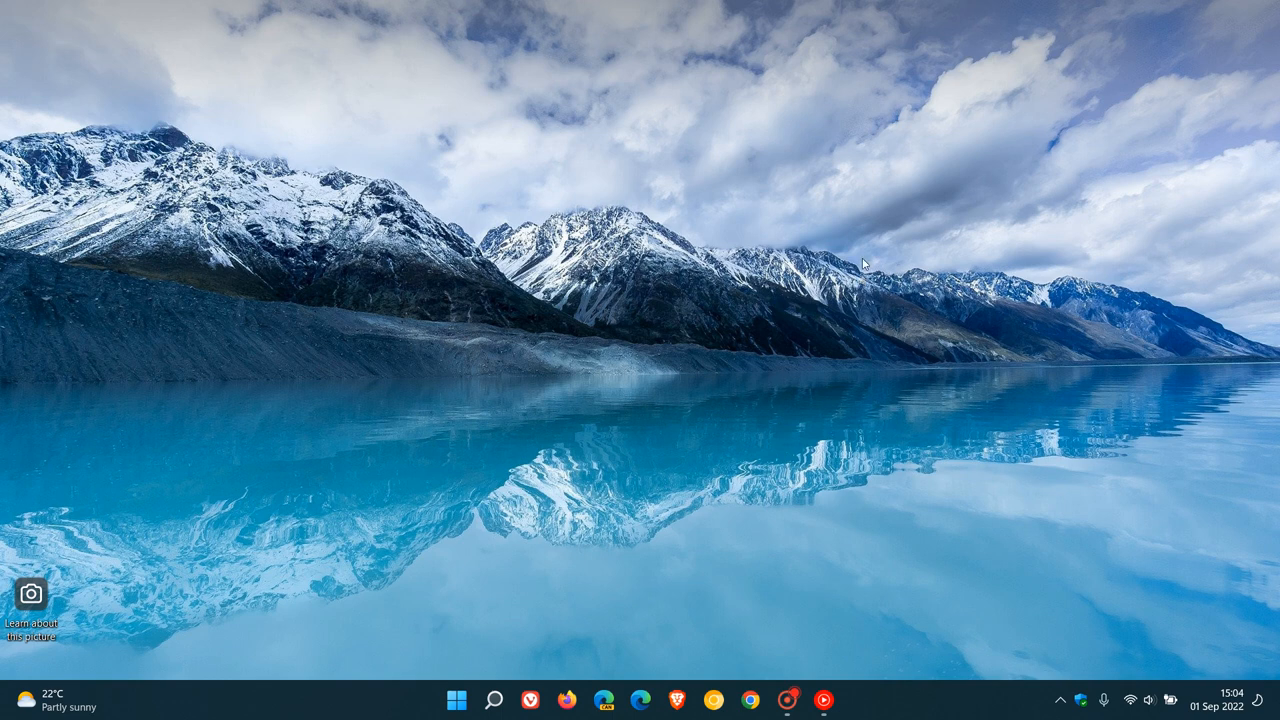
mouse_move(880, 316)
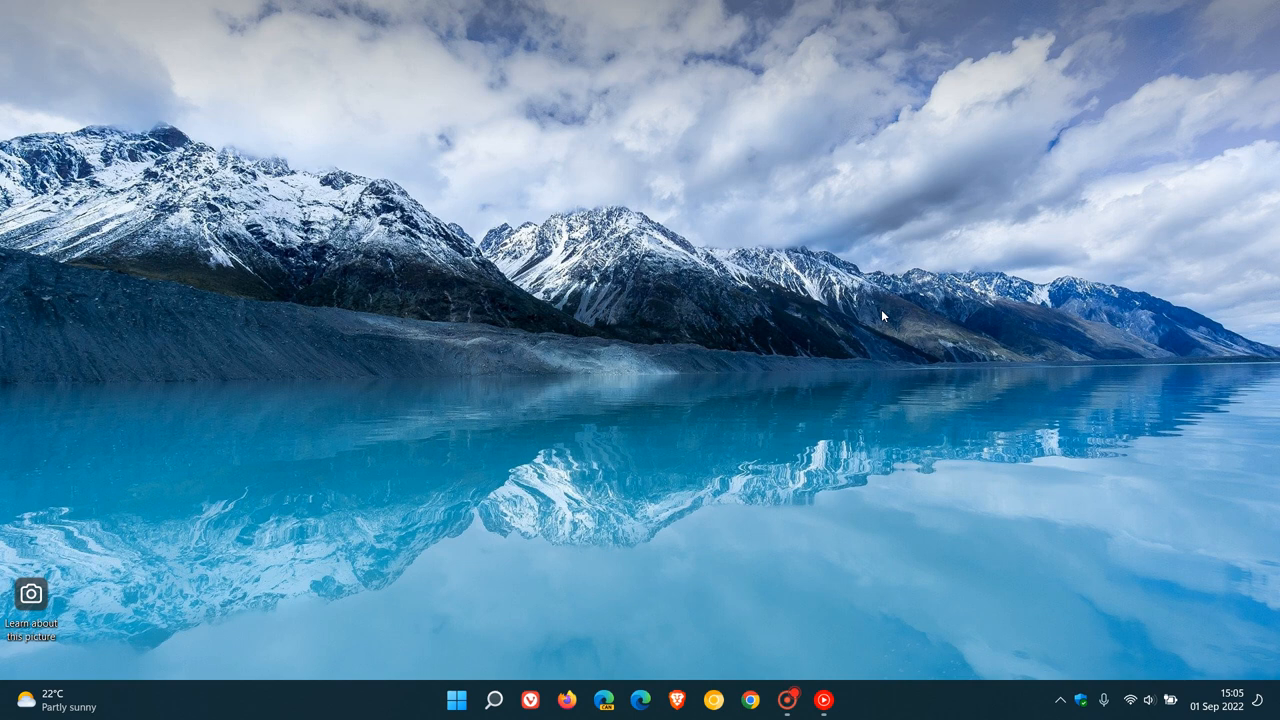
mouse_move(836, 274)
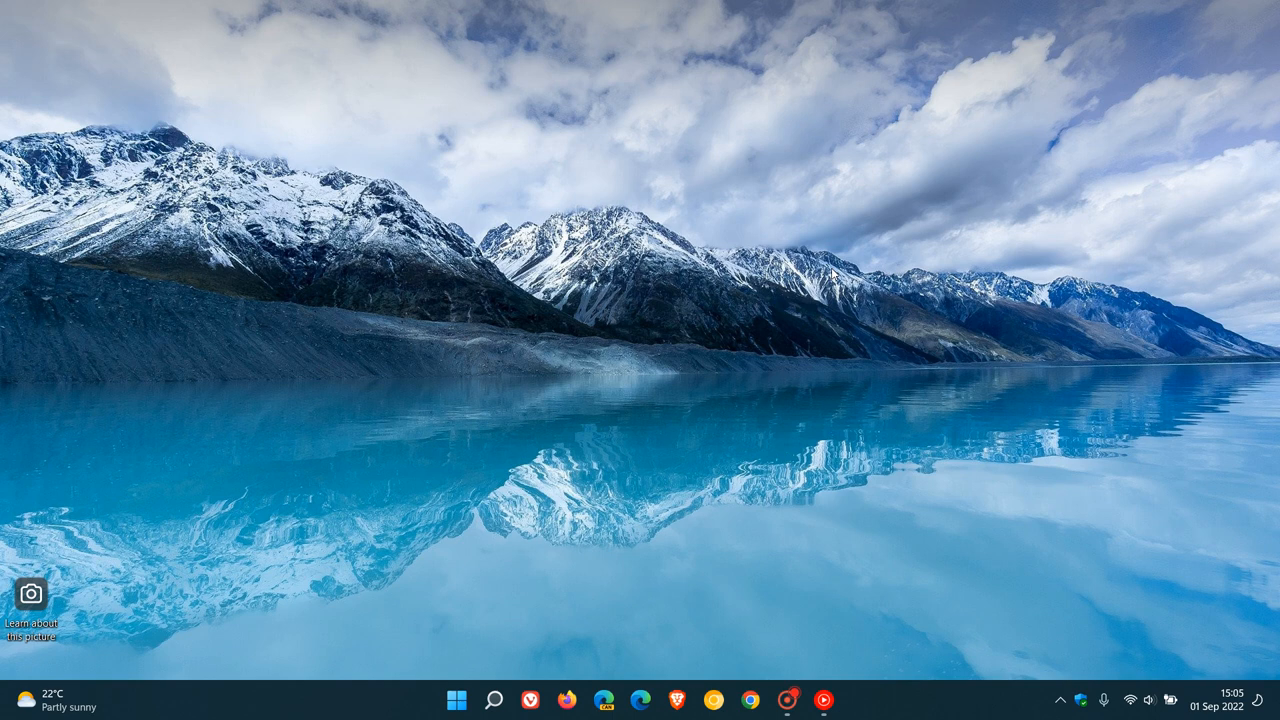
mouse_move(860, 318)
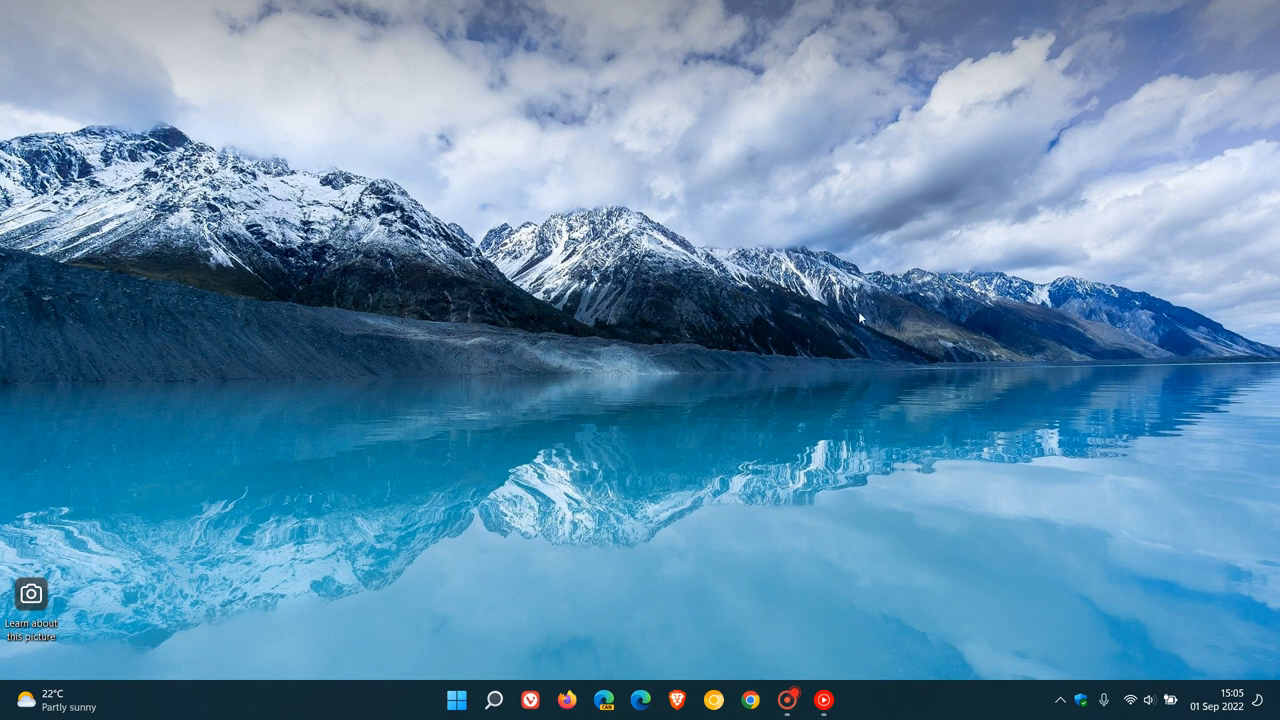
mouse_move(864, 308)
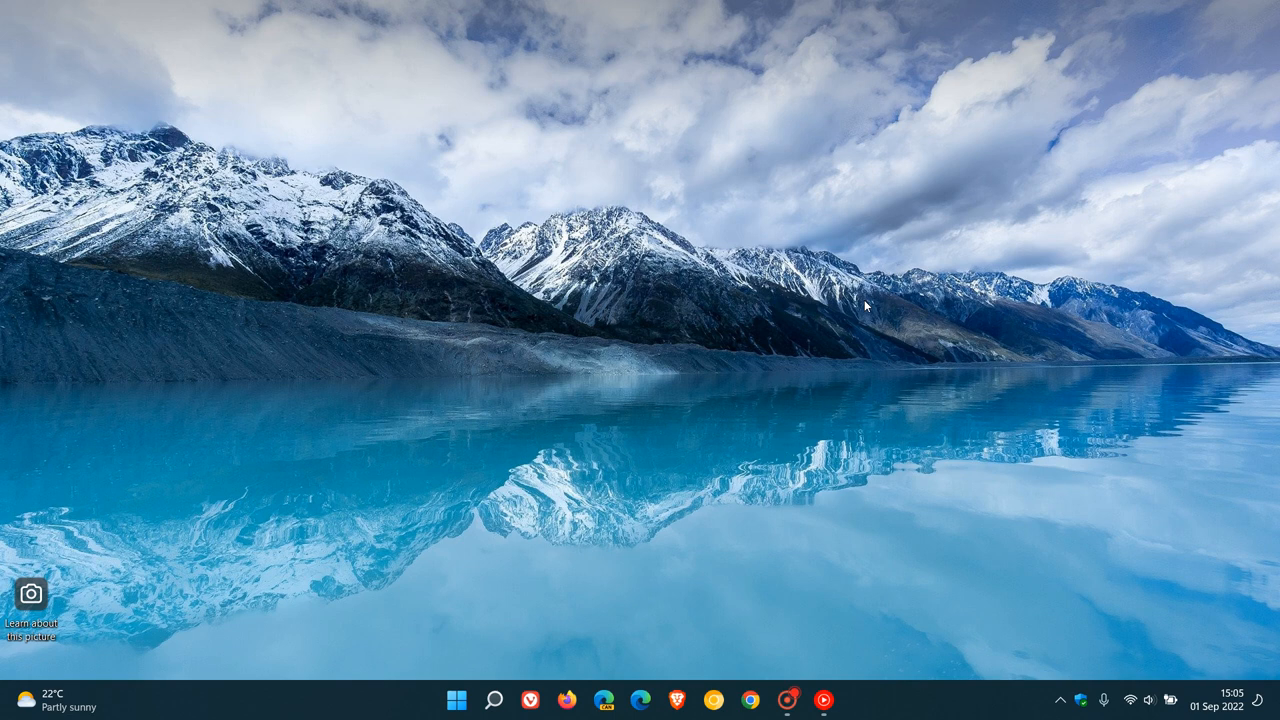
mouse_move(816, 250)
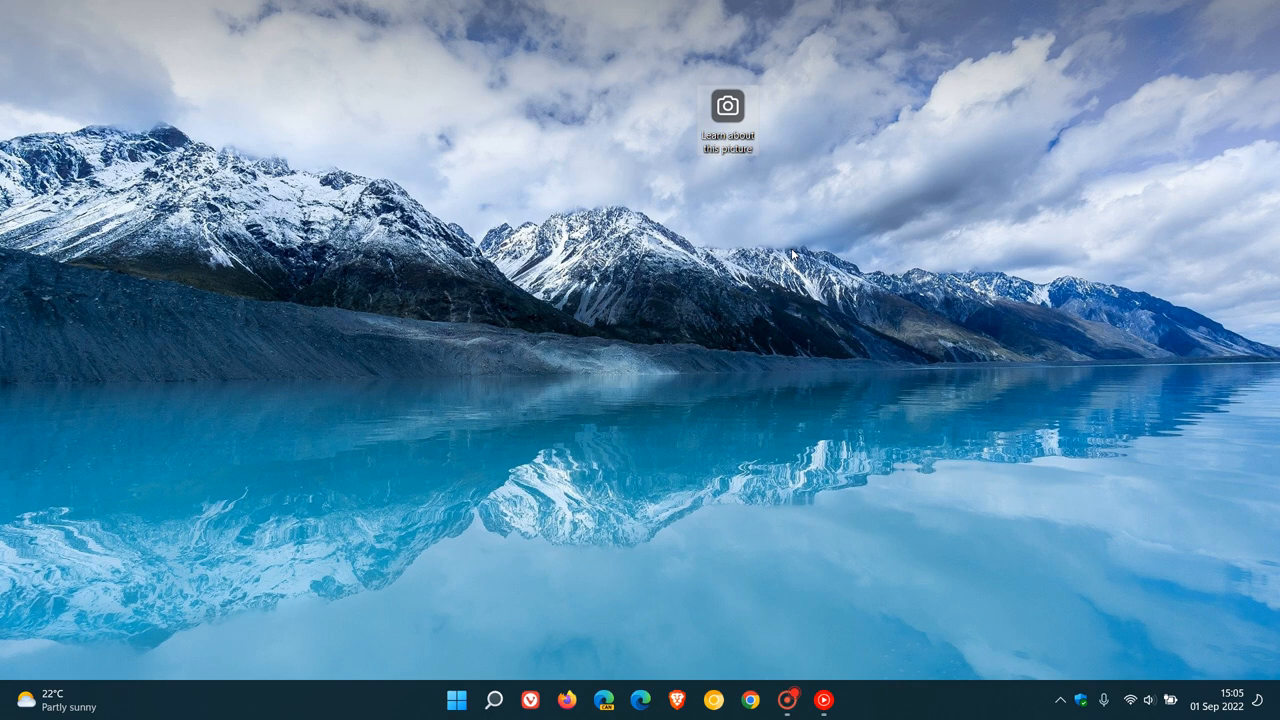
mouse_move(812, 184)
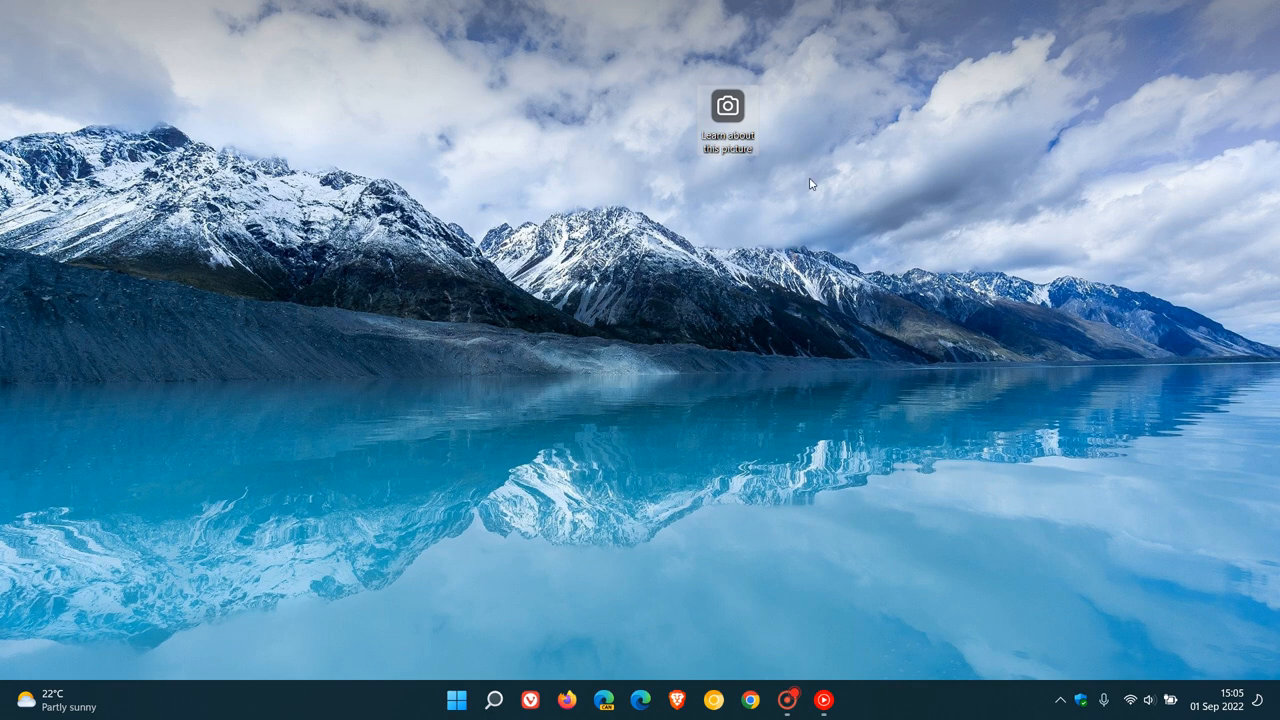
mouse_move(848, 156)
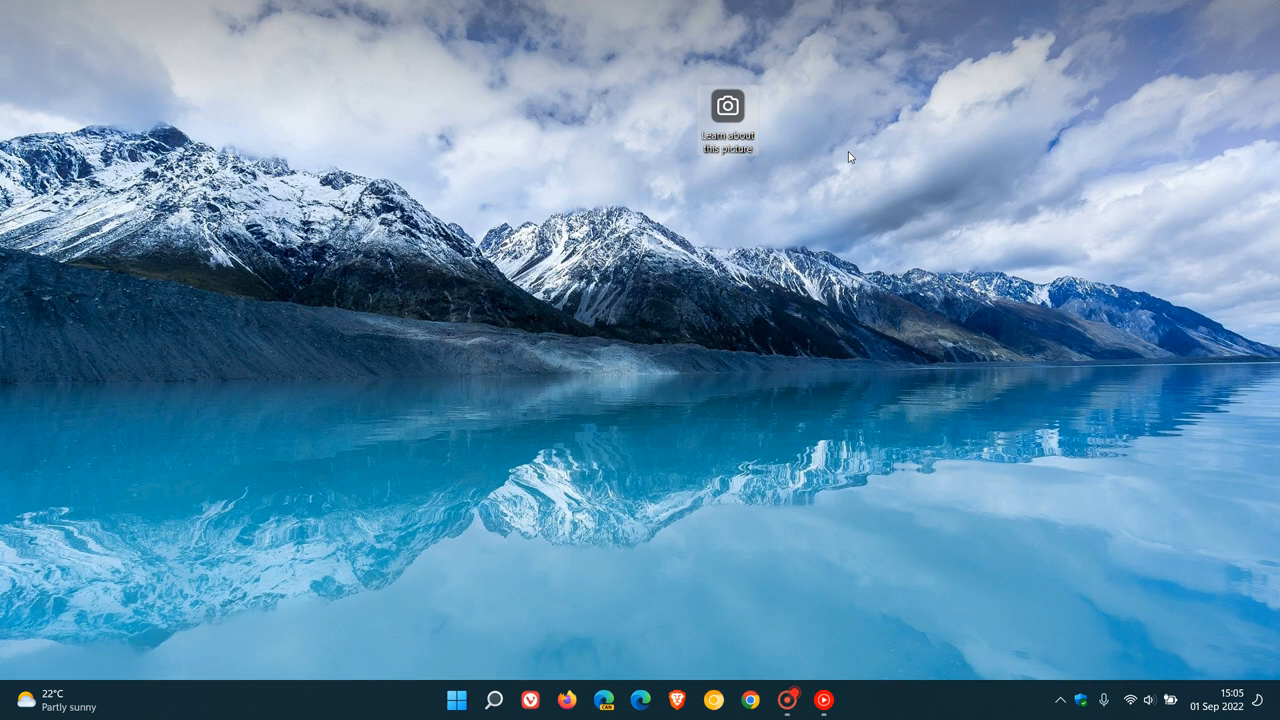
Nudge the 'Learn about this picture' Spotlight icon slightly left toward the top centre.
drag(728, 104, 78, 532)
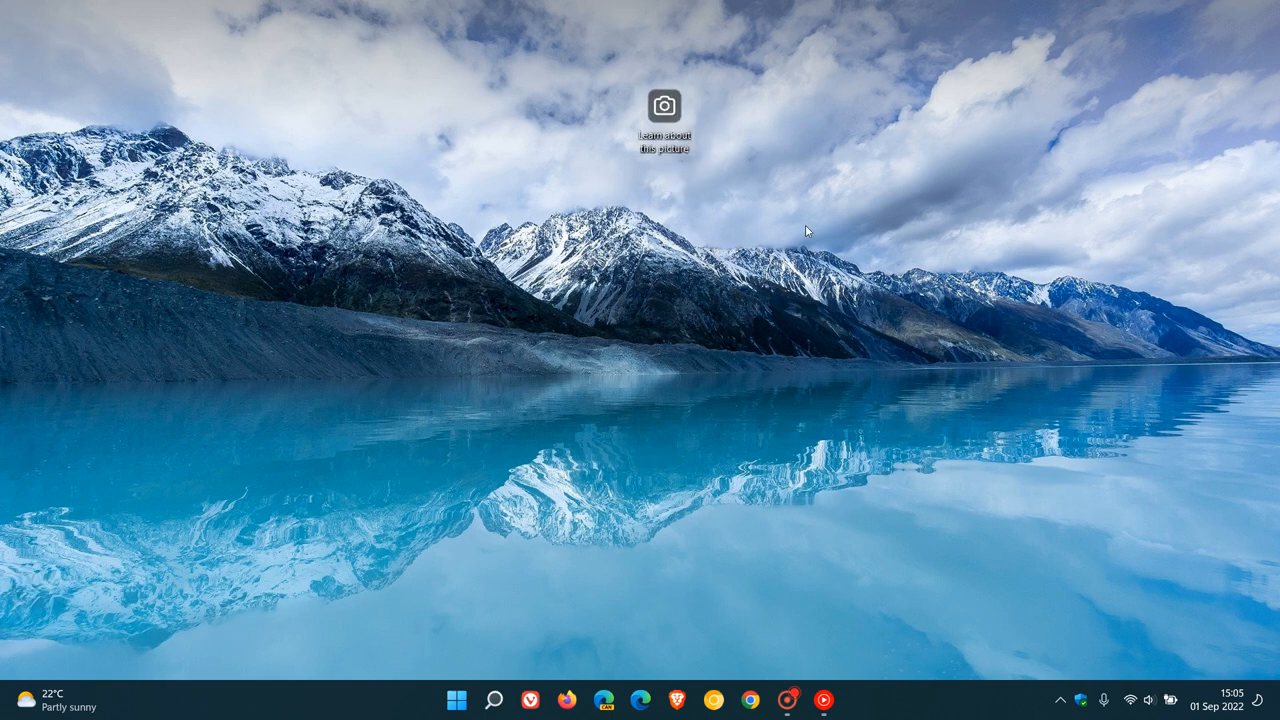
mouse_move(830, 316)
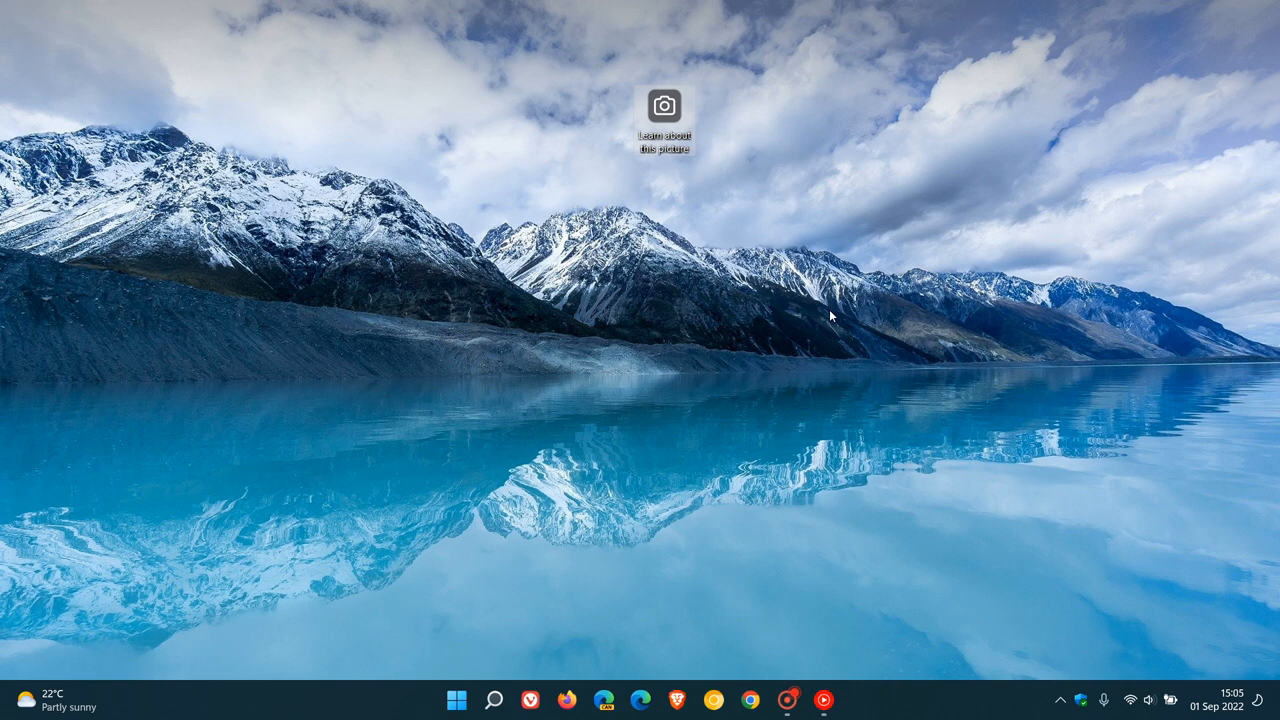
mouse_move(448, 460)
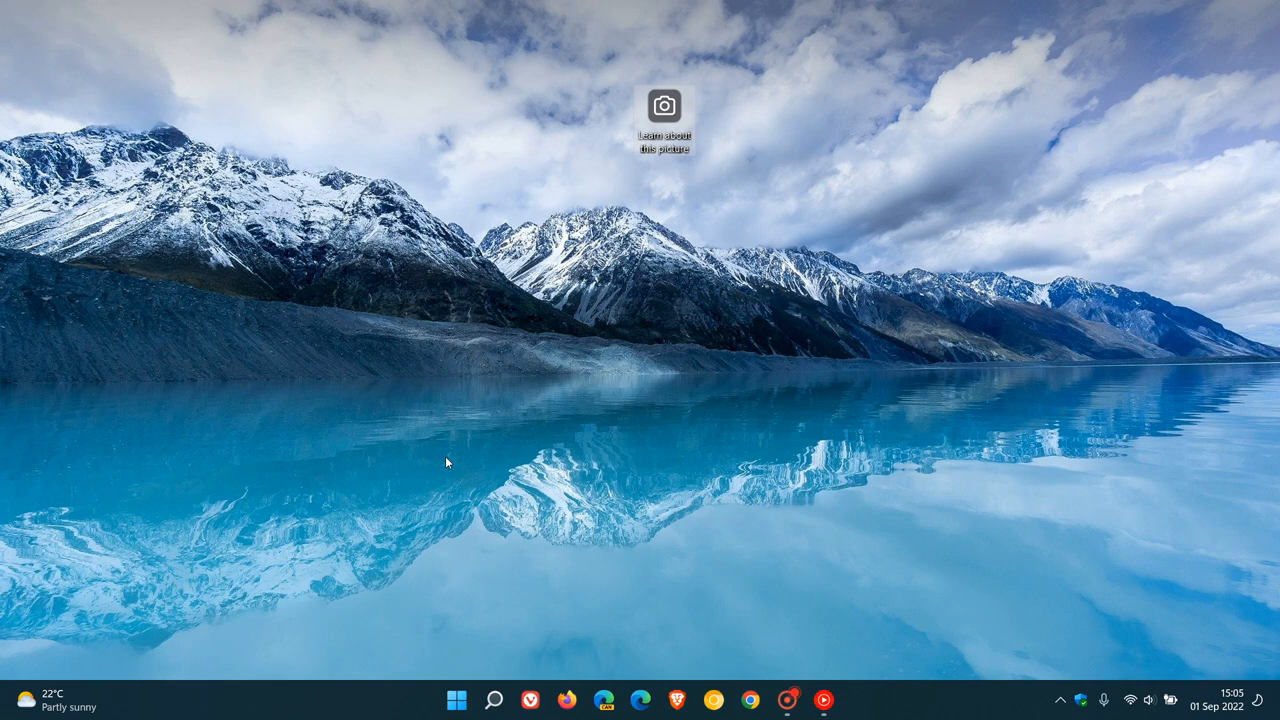
mouse_move(858, 320)
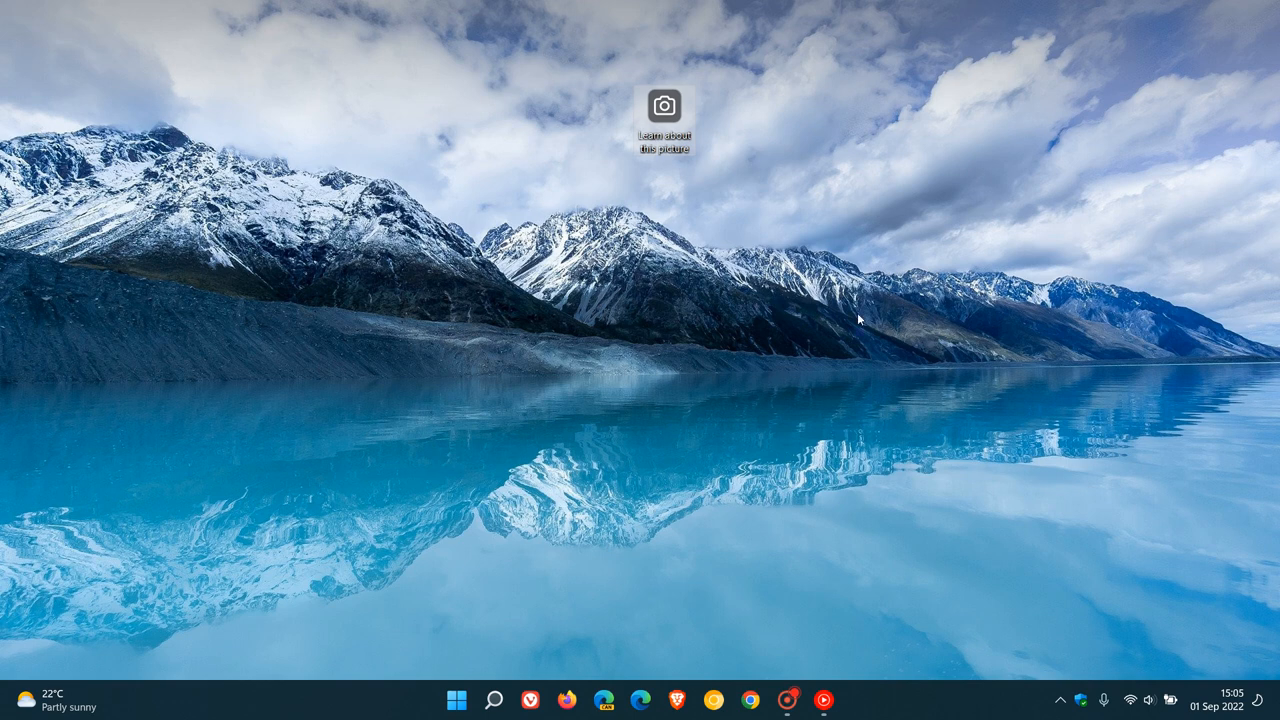
mouse_move(1220, 628)
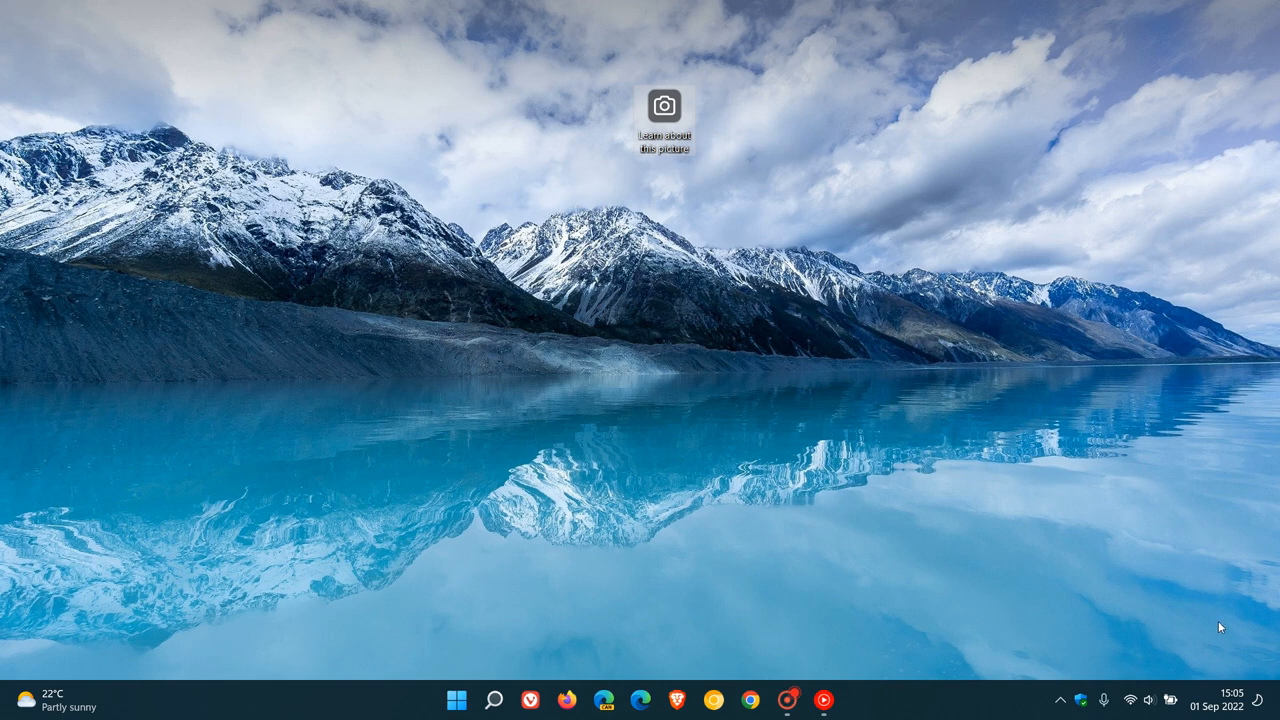
mouse_move(888, 344)
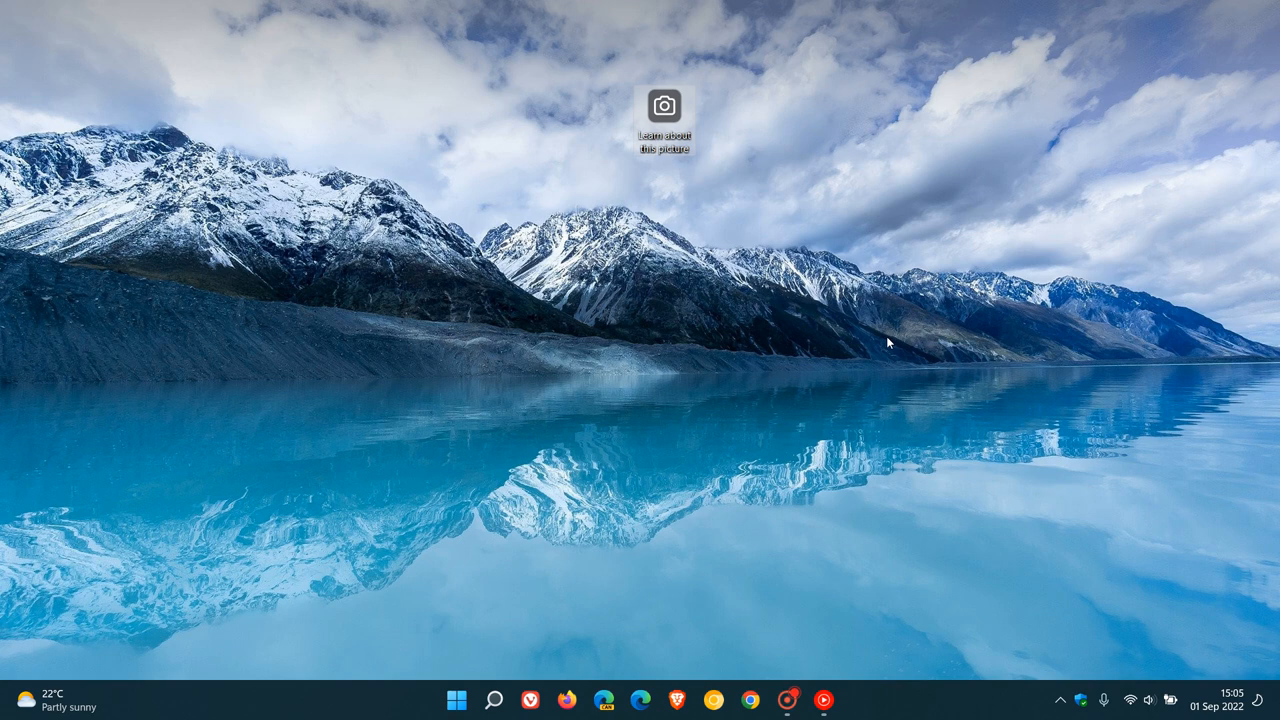
Create a desktop shortcut of the Spotlight icon via its context menu's Create shortcut.
right_click(664, 106)
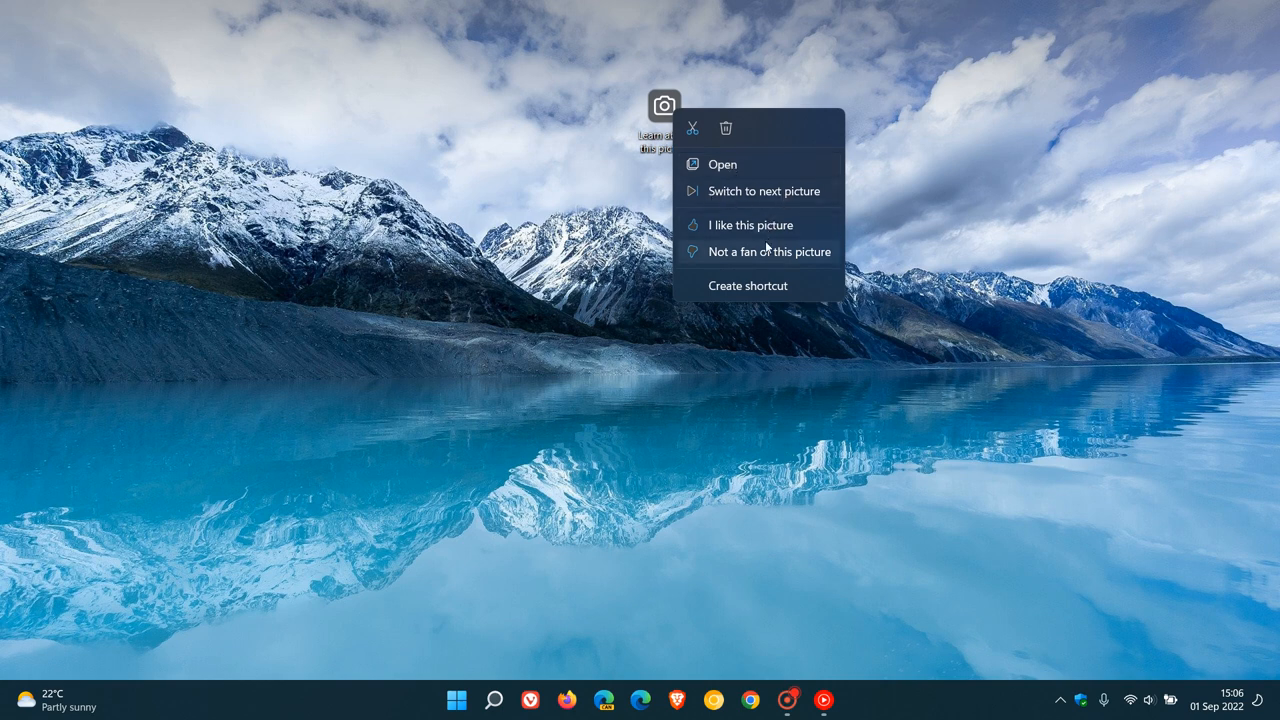
mouse_move(758, 224)
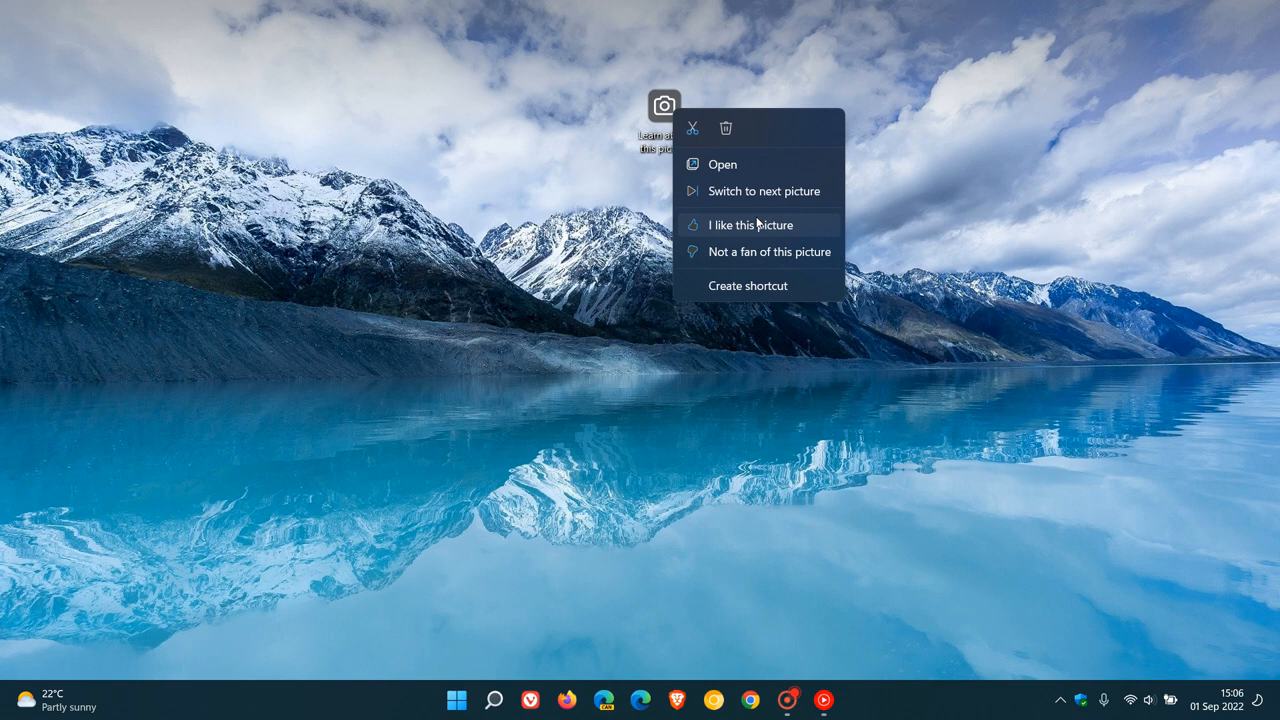
mouse_move(744, 252)
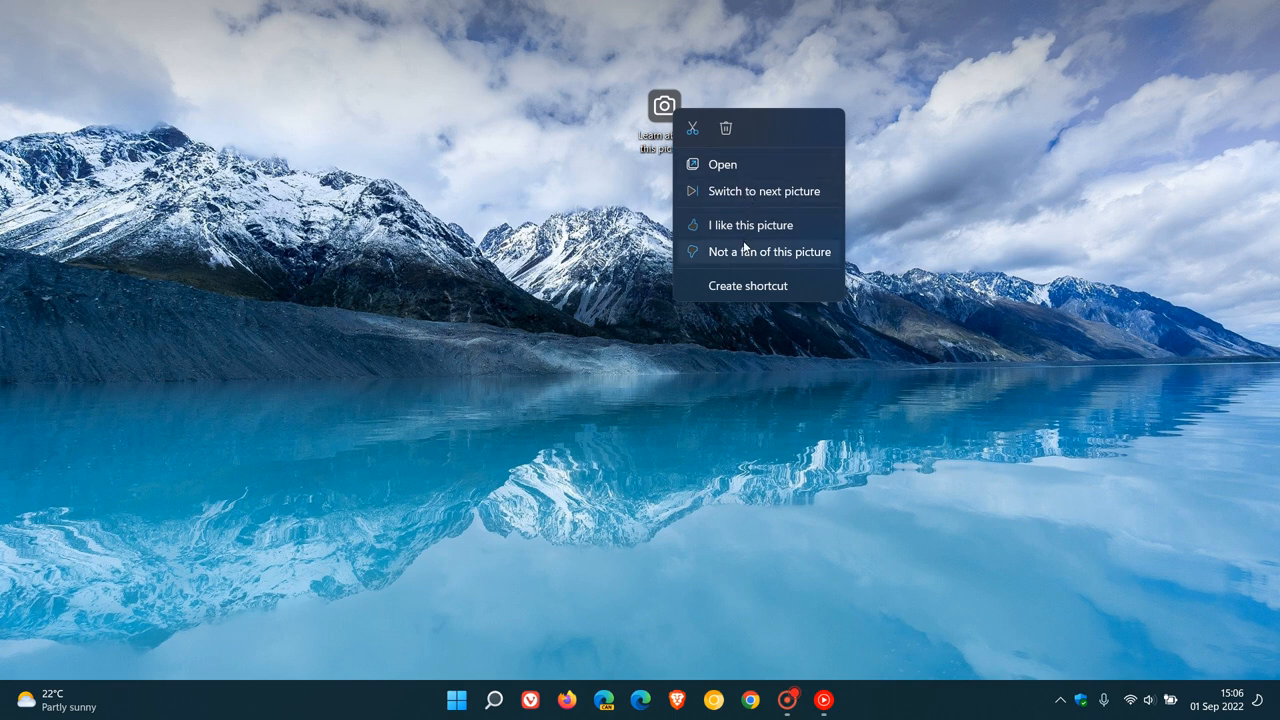
mouse_move(692, 128)
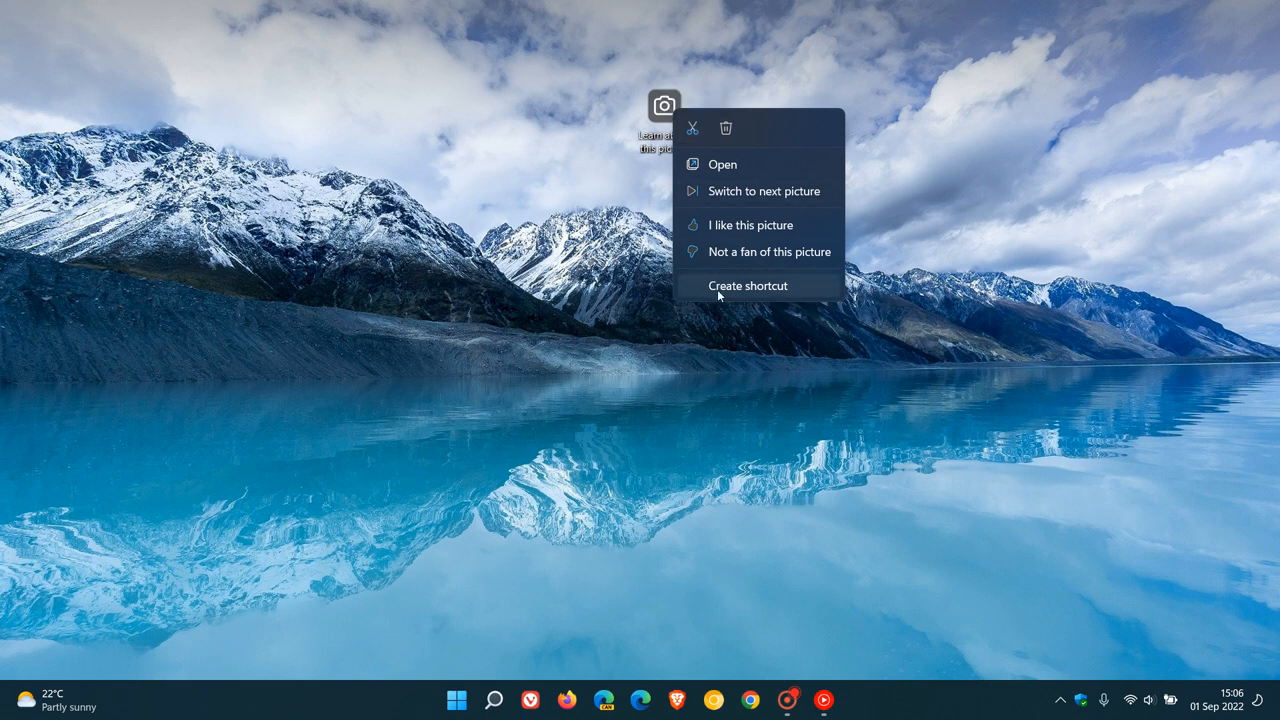
click(748, 286)
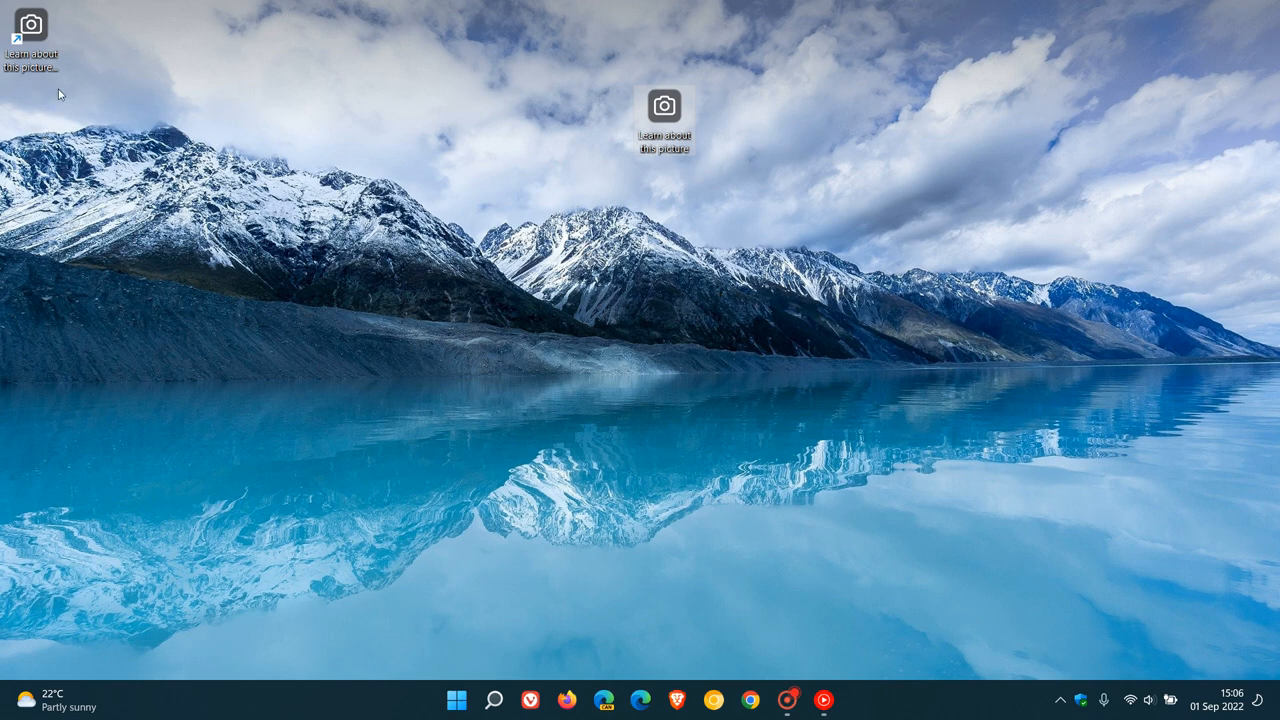
Delete the extra top-left Spotlight shortcut from its context menu, keeping the original icon.
right_click(30, 24)
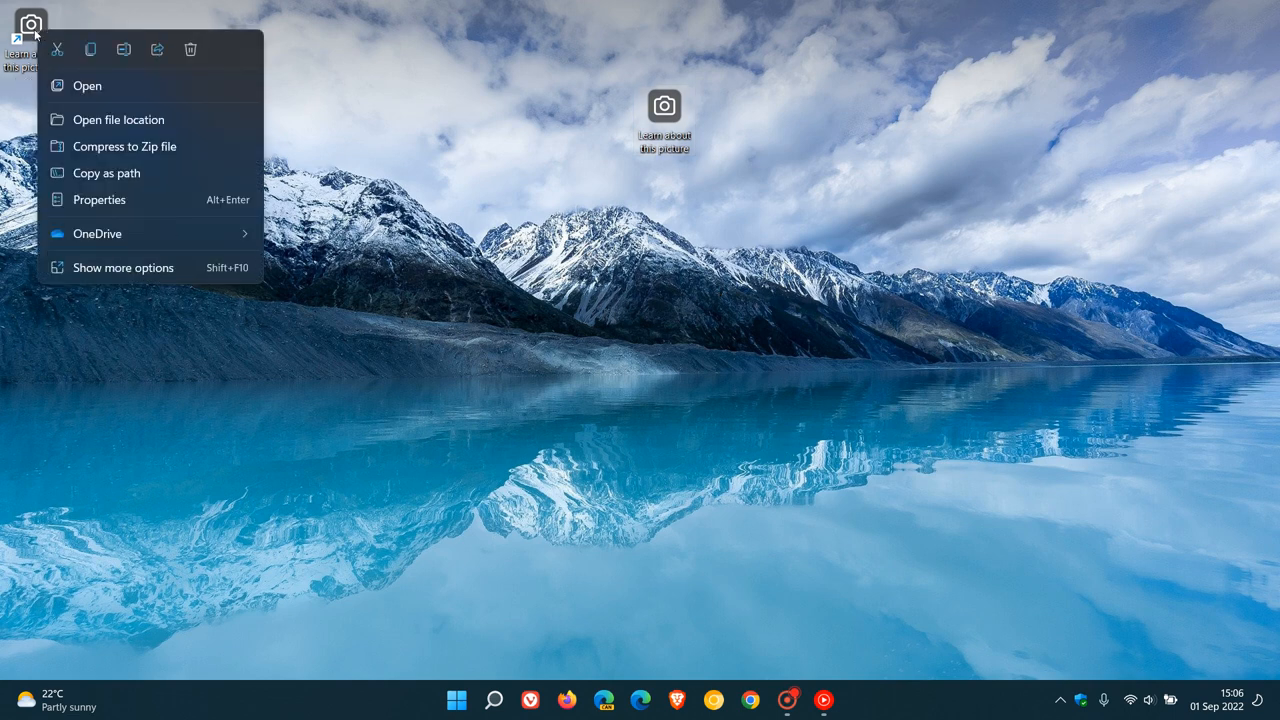
mouse_move(428, 222)
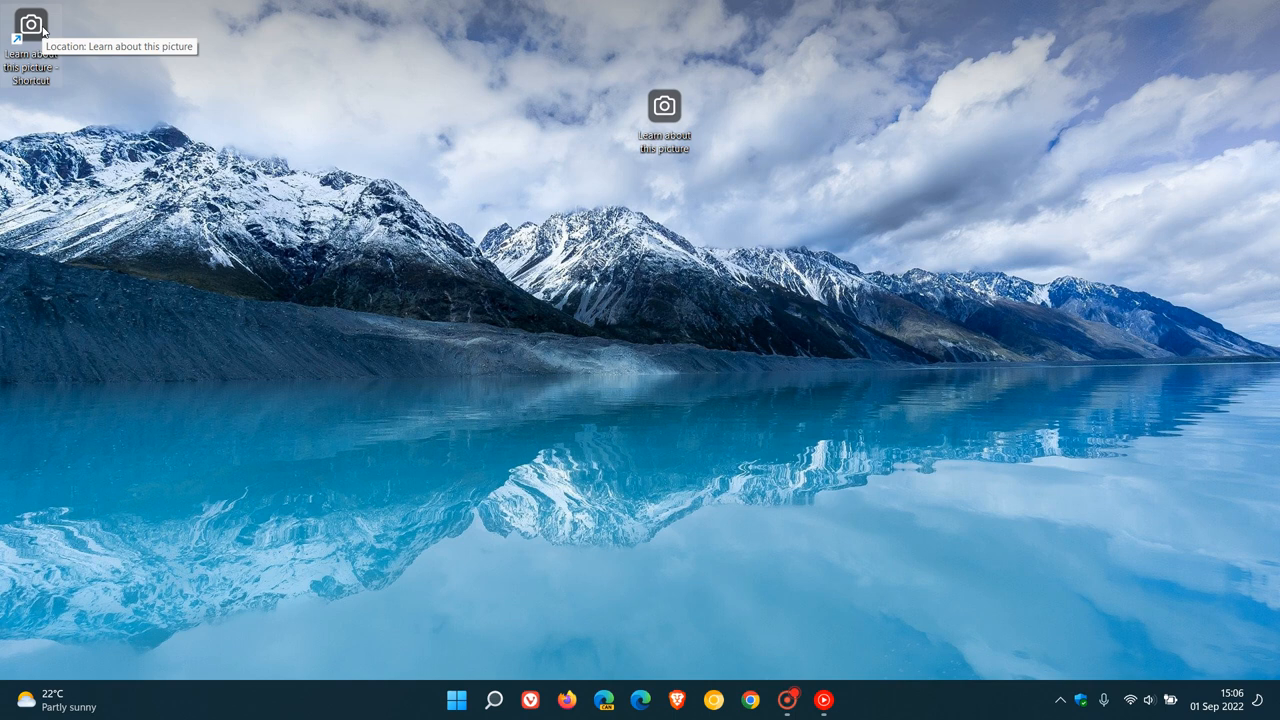
mouse_move(500, 328)
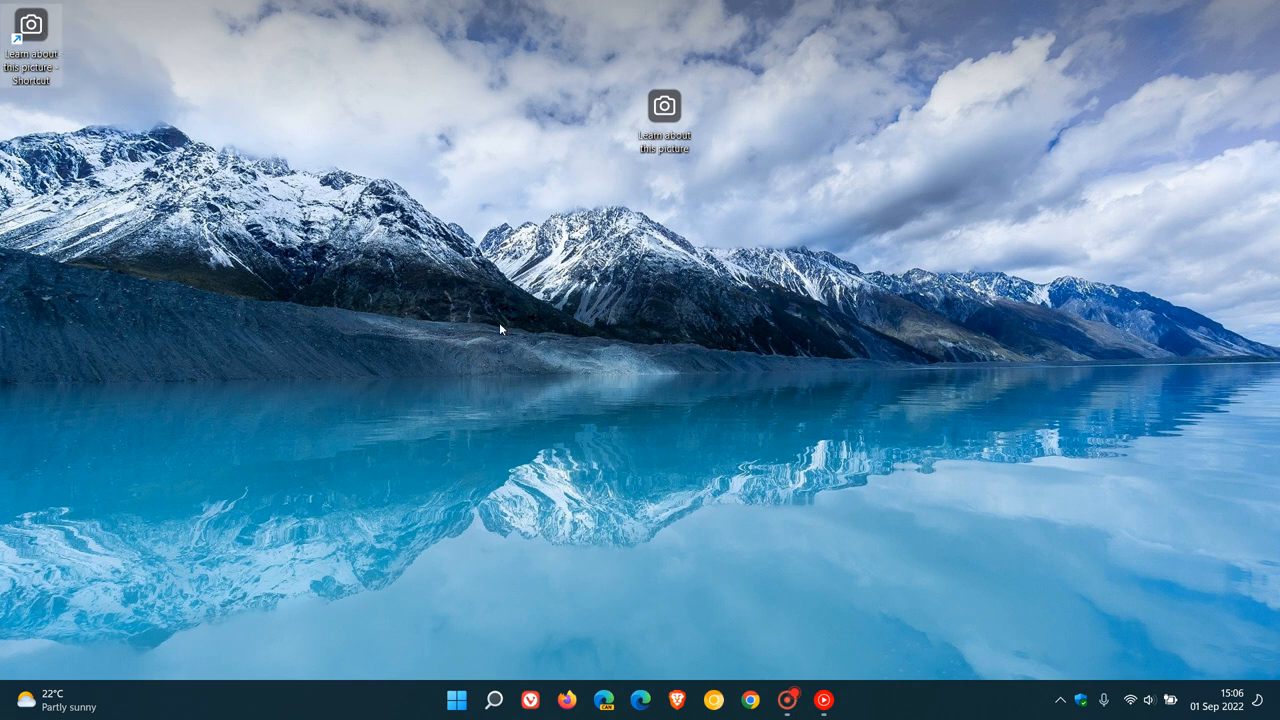
right_click(30, 24)
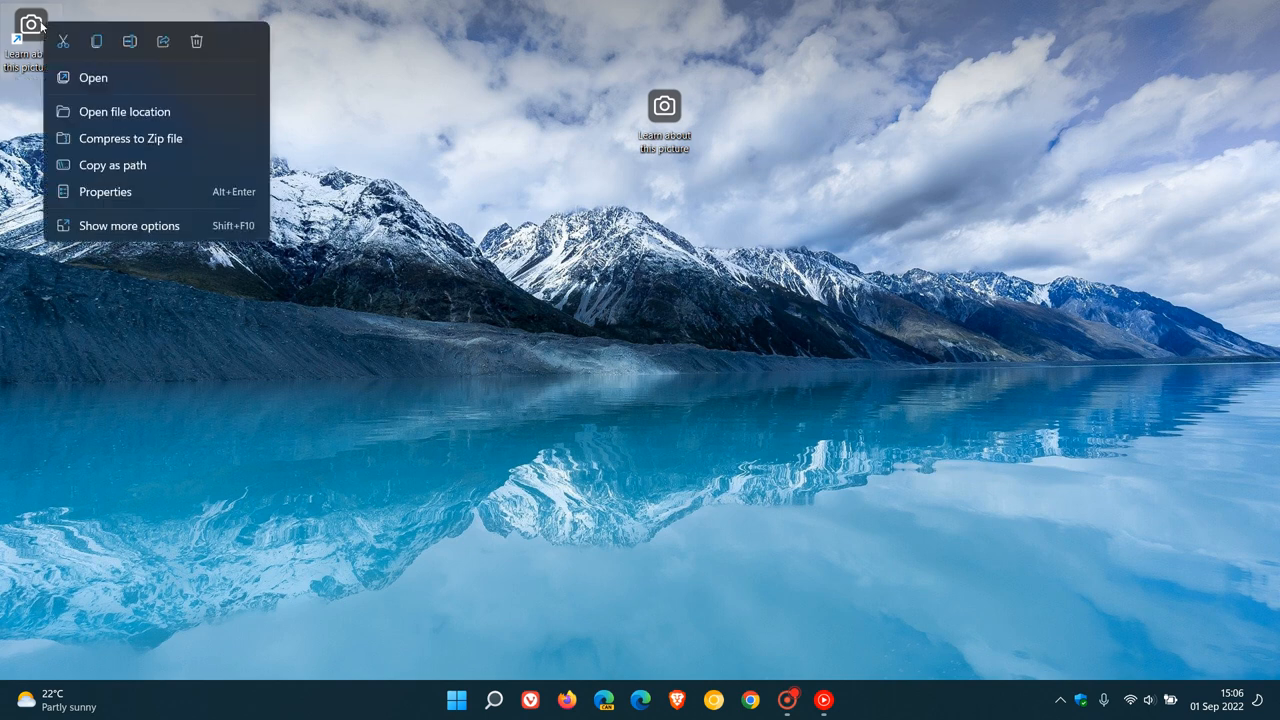
click(690, 118)
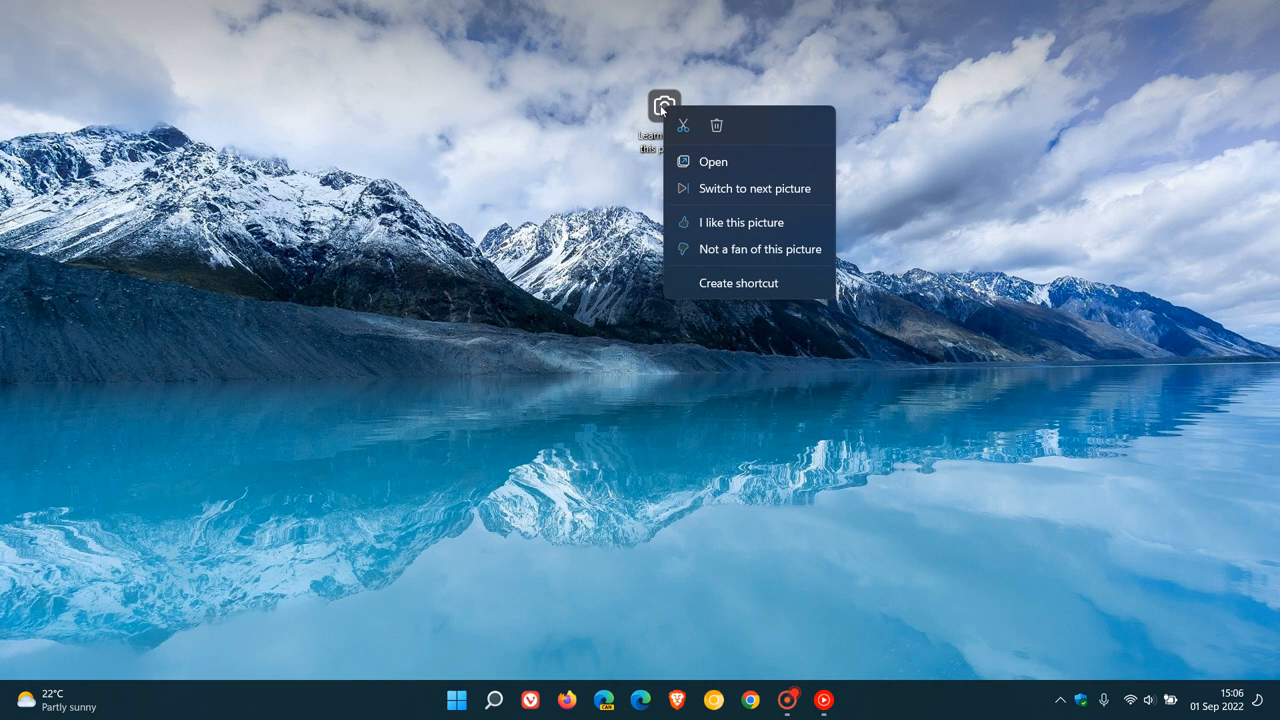
mouse_move(716, 124)
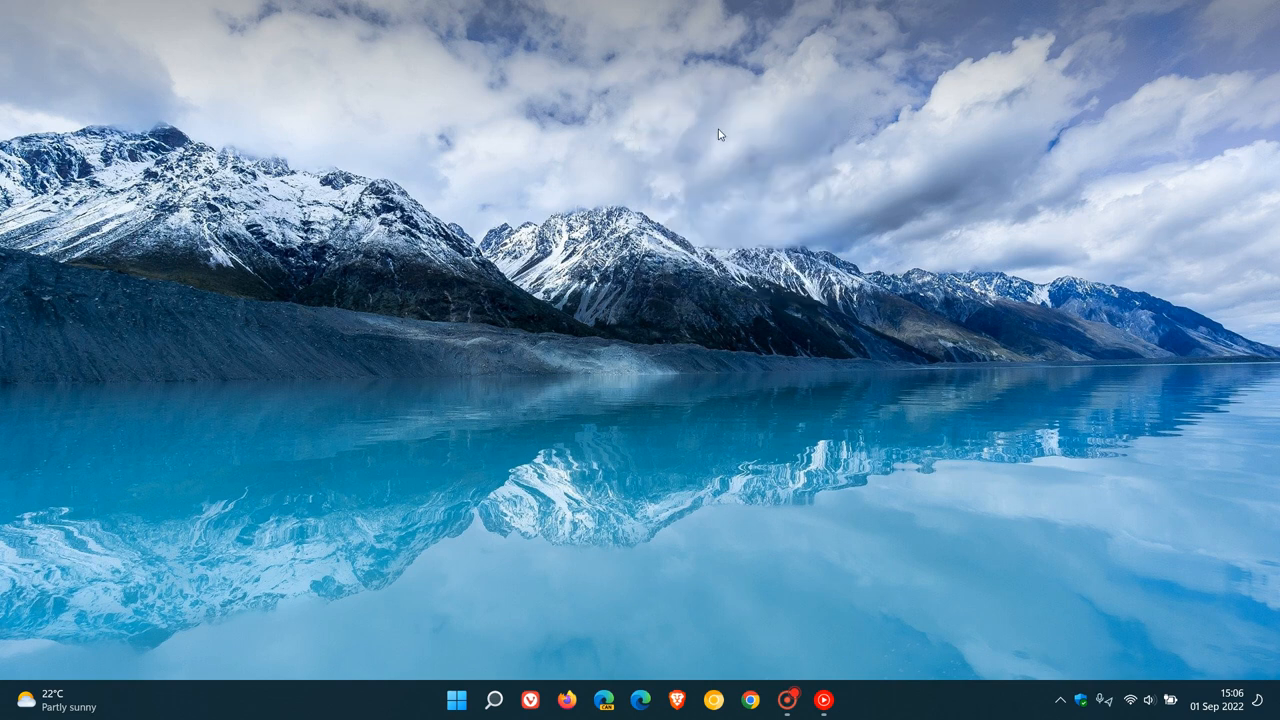
mouse_move(938, 498)
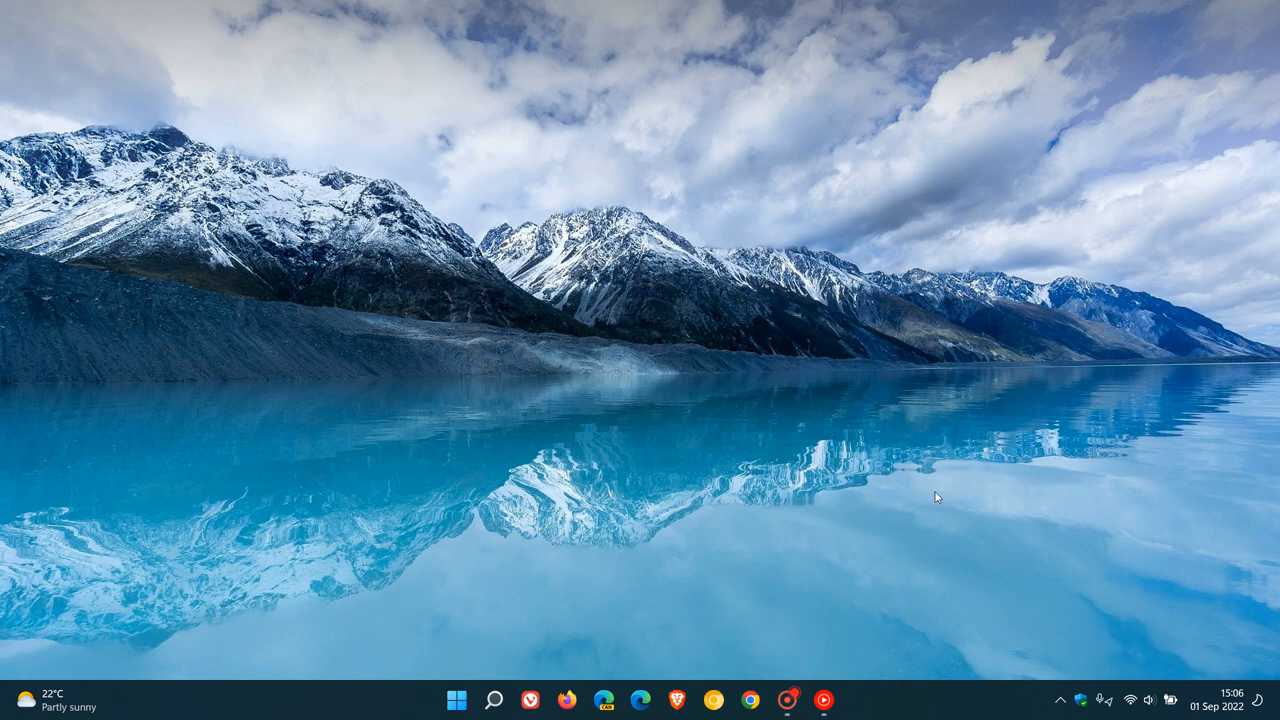
mouse_move(924, 512)
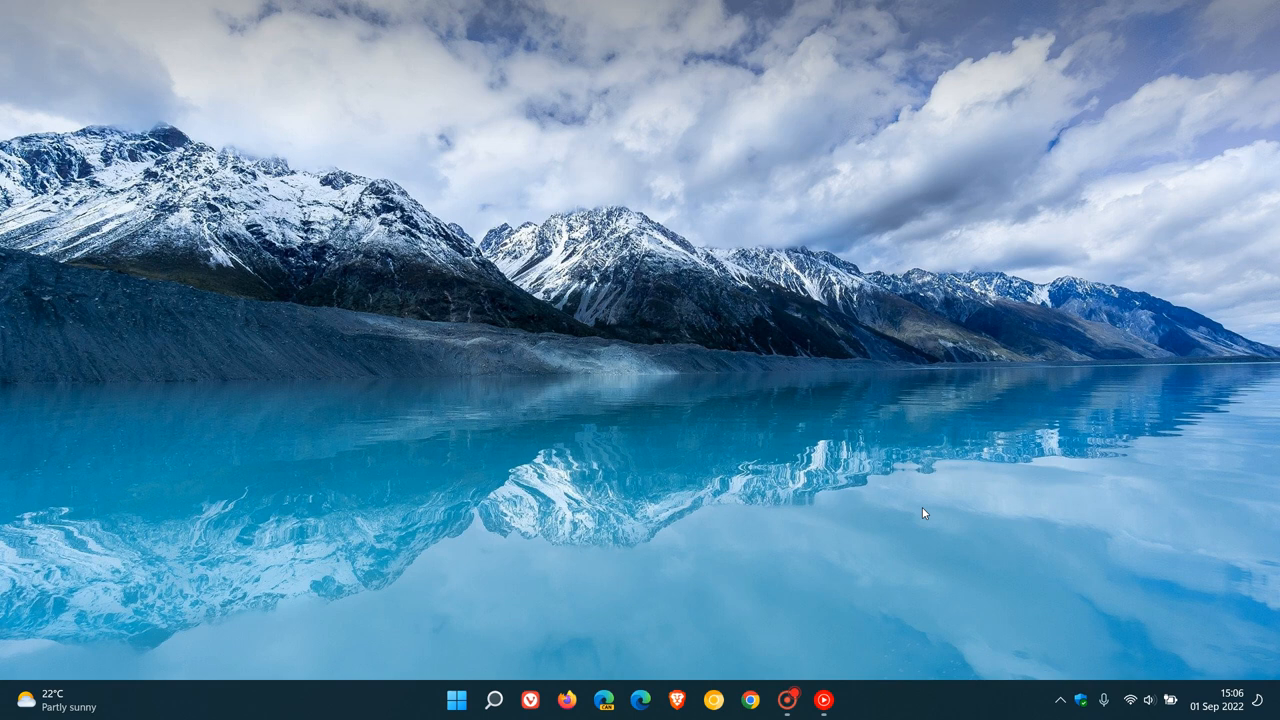
mouse_move(856, 174)
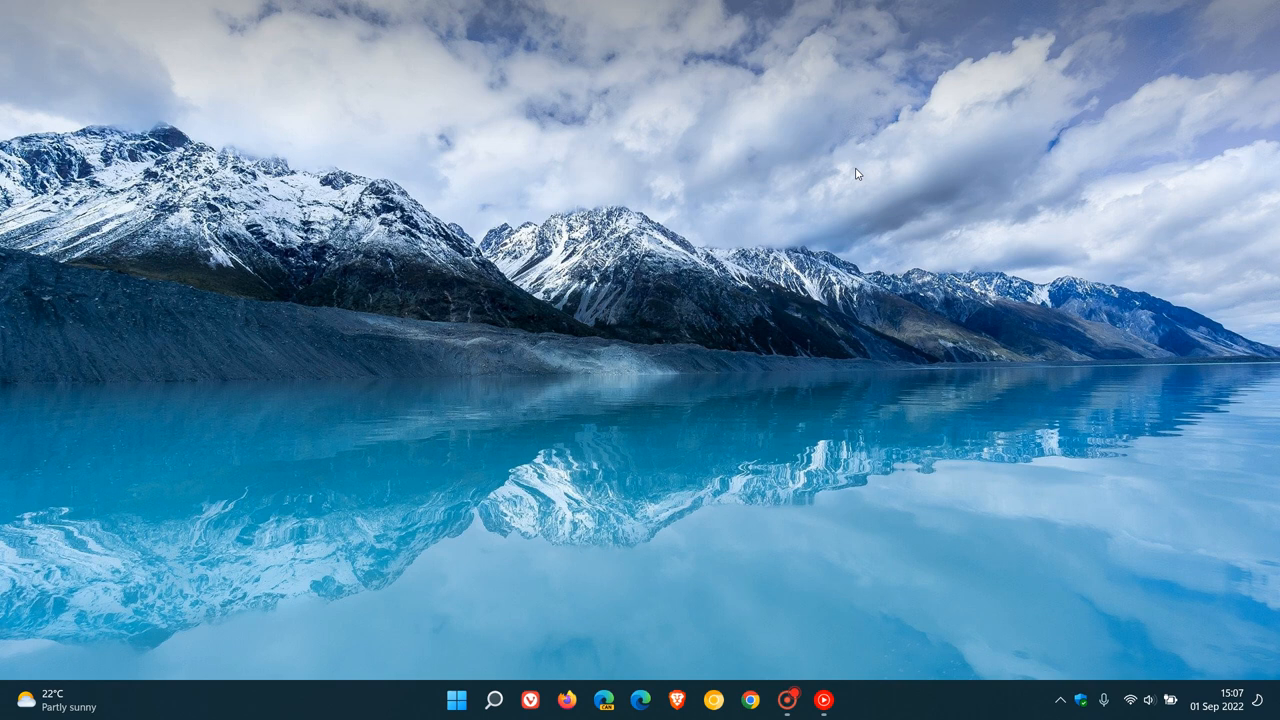
mouse_move(832, 272)
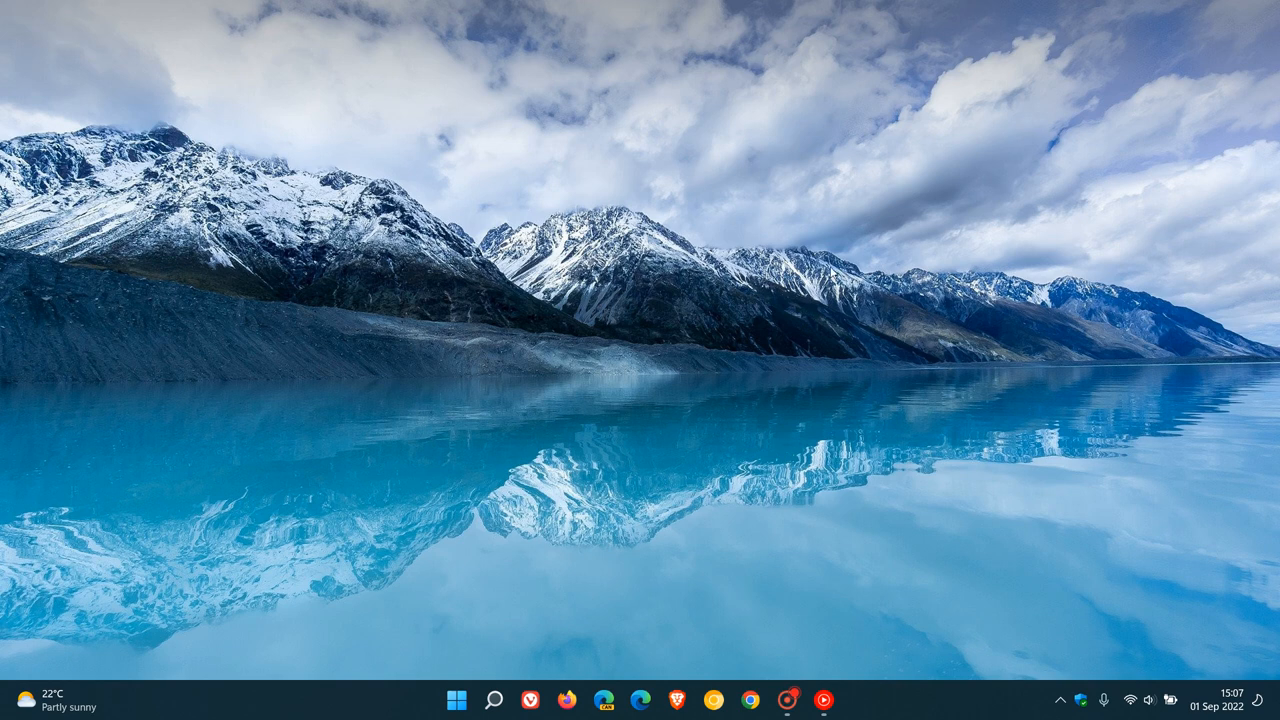
mouse_move(830, 272)
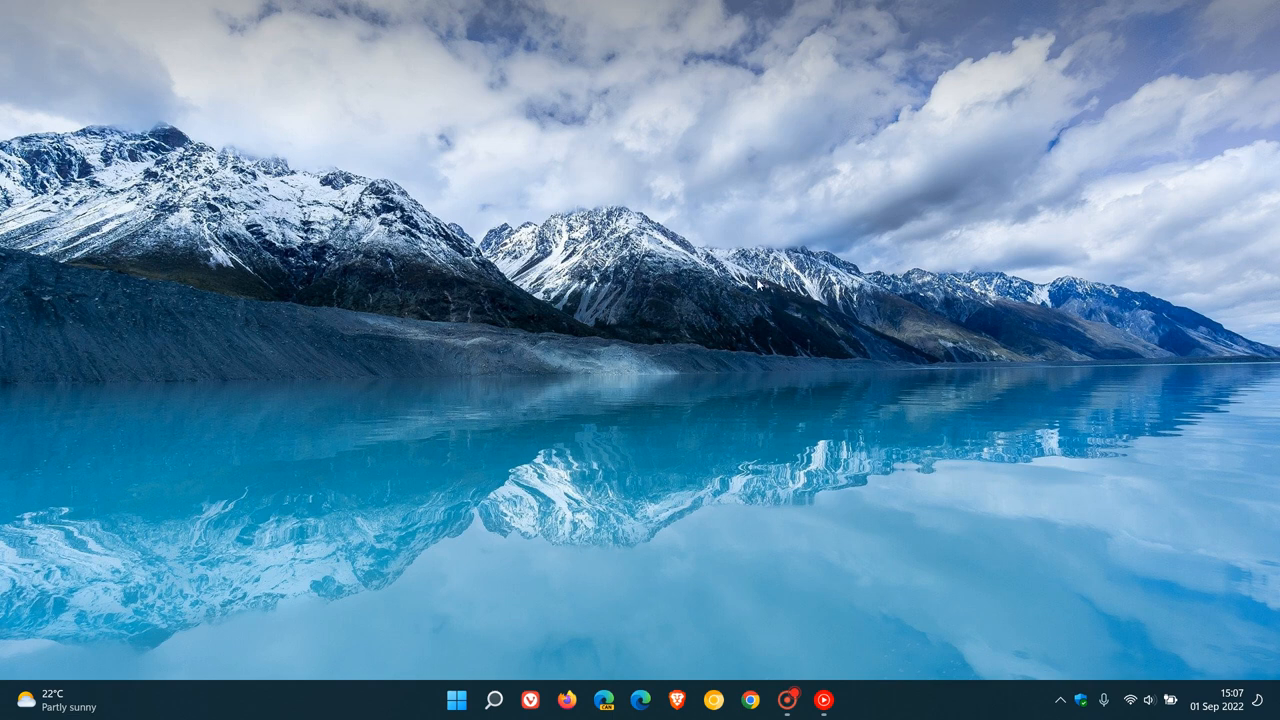
In Settings > Personalisation > Background, toggle the background to Picture and back to Windows spotlight.
click(484, 696)
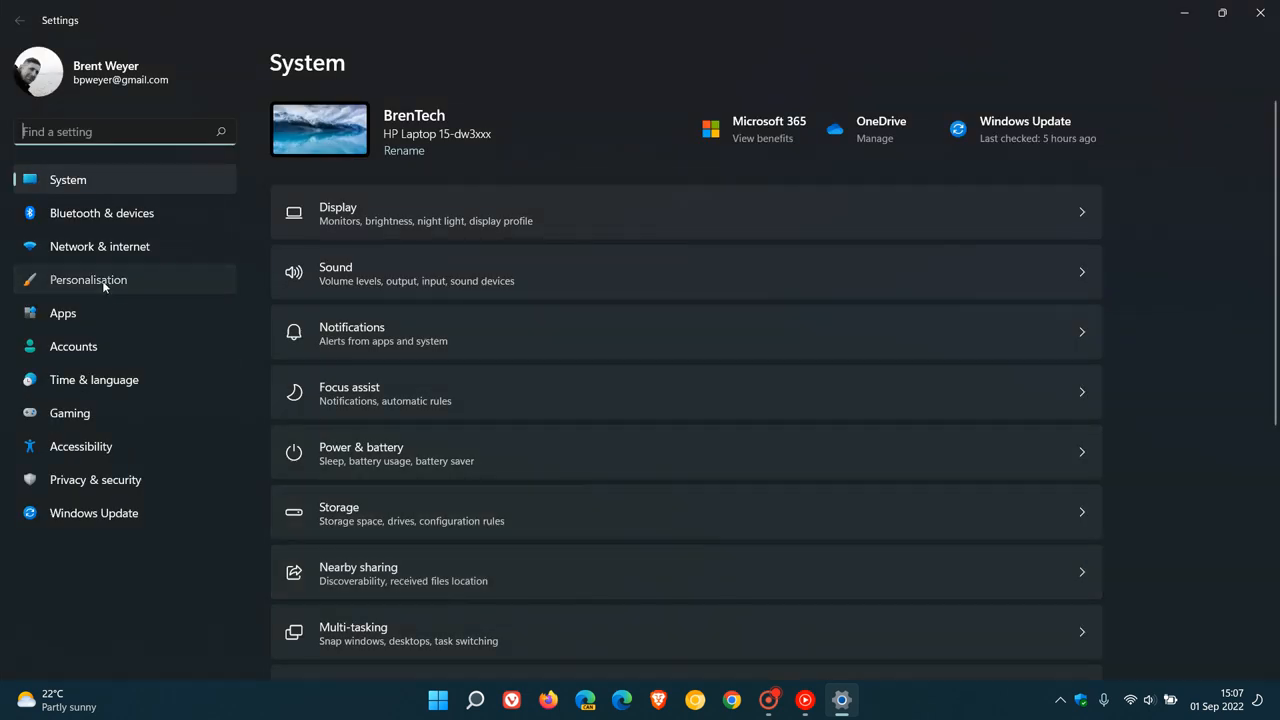
click(88, 280)
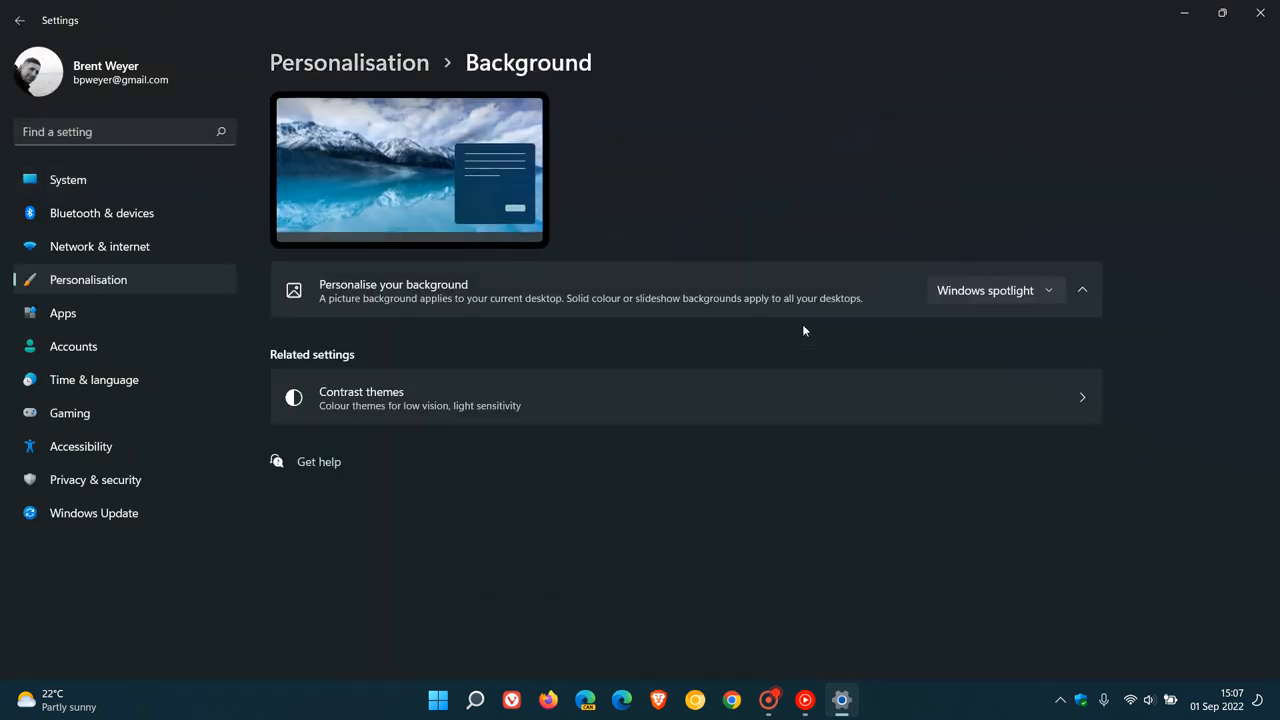
click(994, 290)
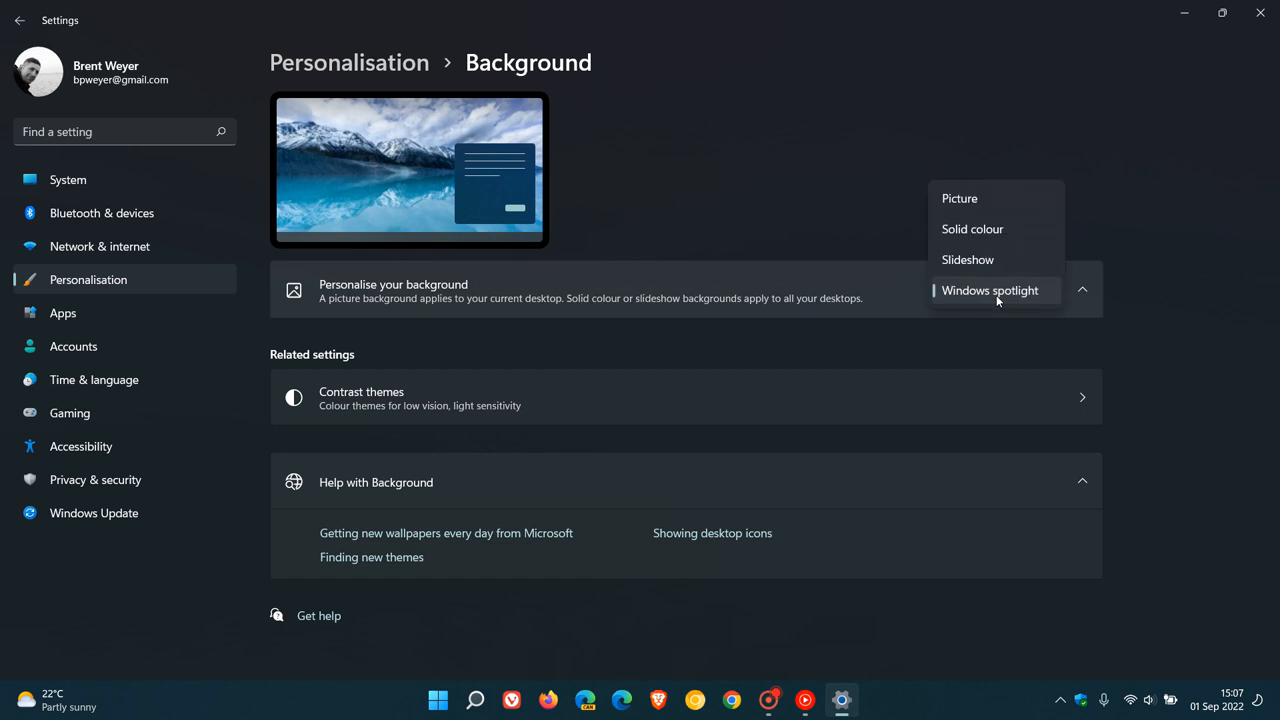
click(960, 198)
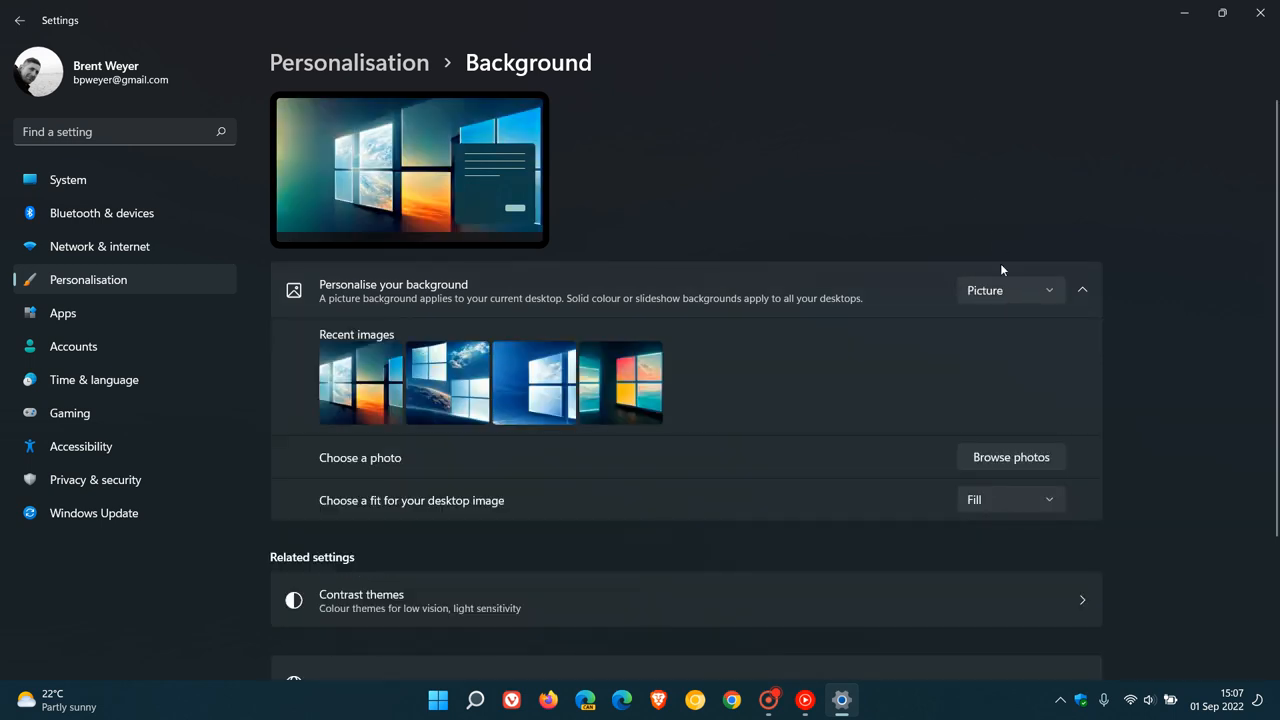
click(1010, 290)
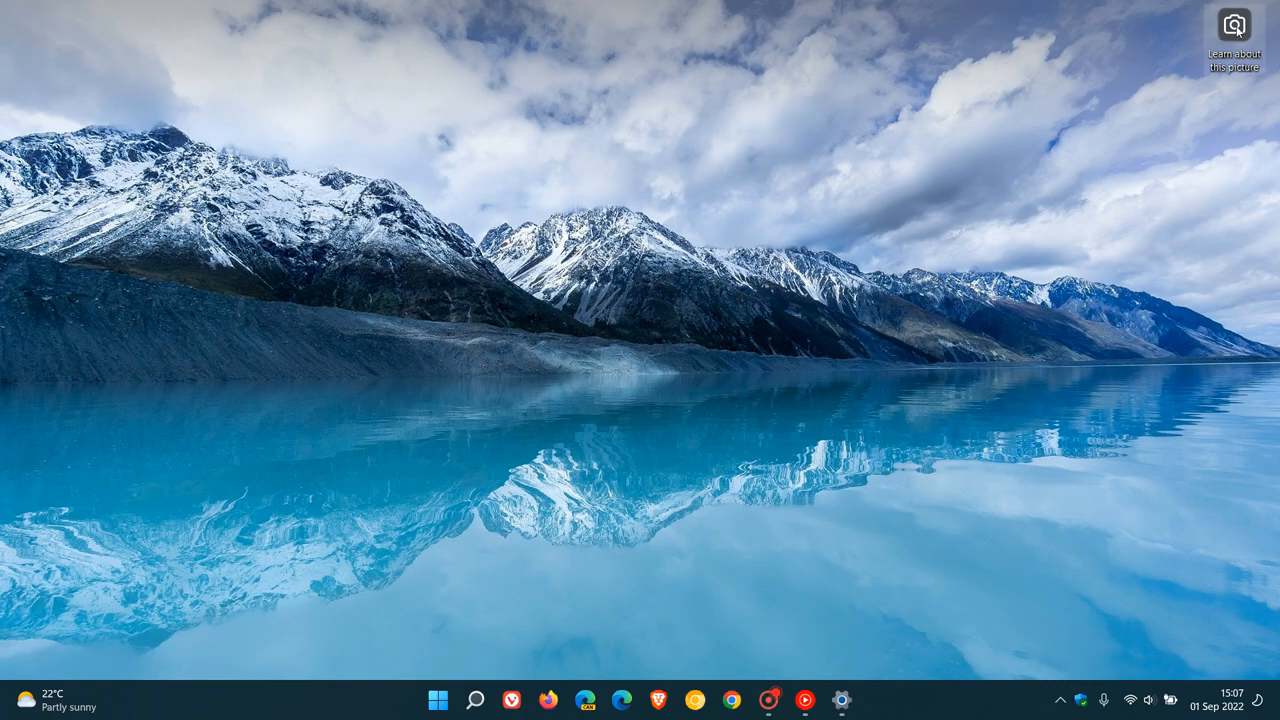
Move the Spotlight icon to the top centre and switch to the next Spotlight picture.
drag(1232, 24, 664, 106)
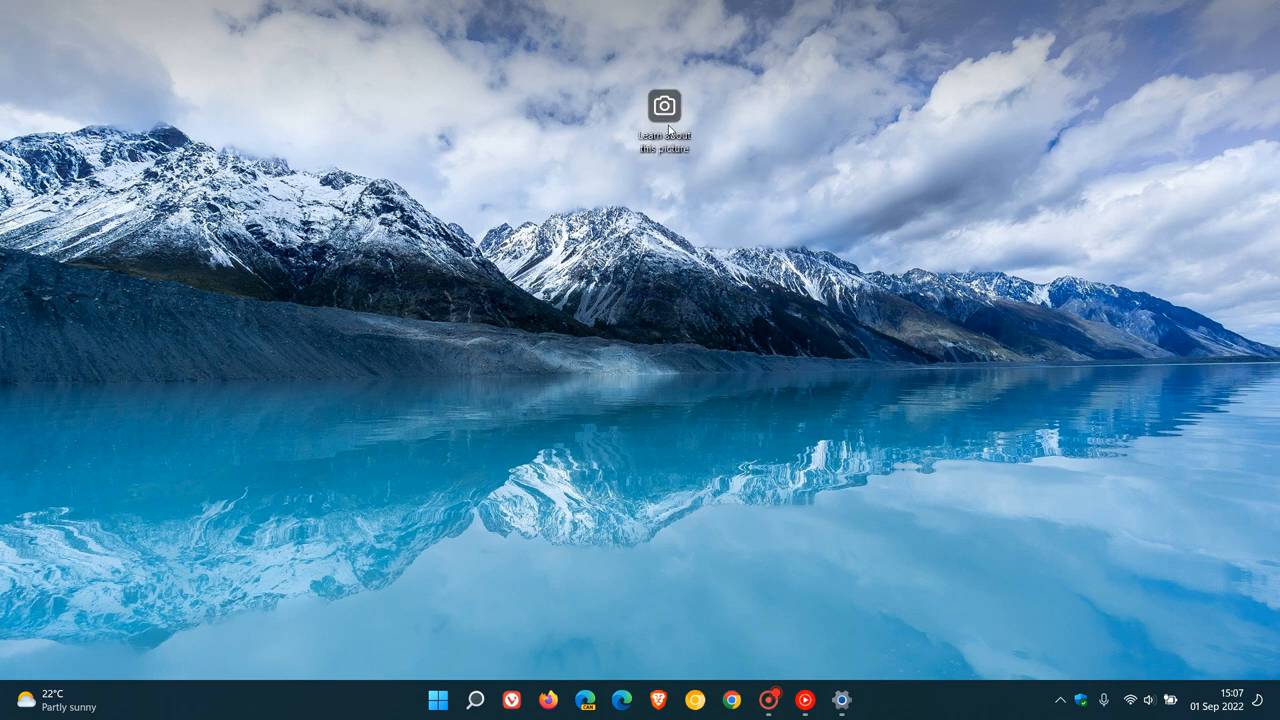
right_click(664, 104)
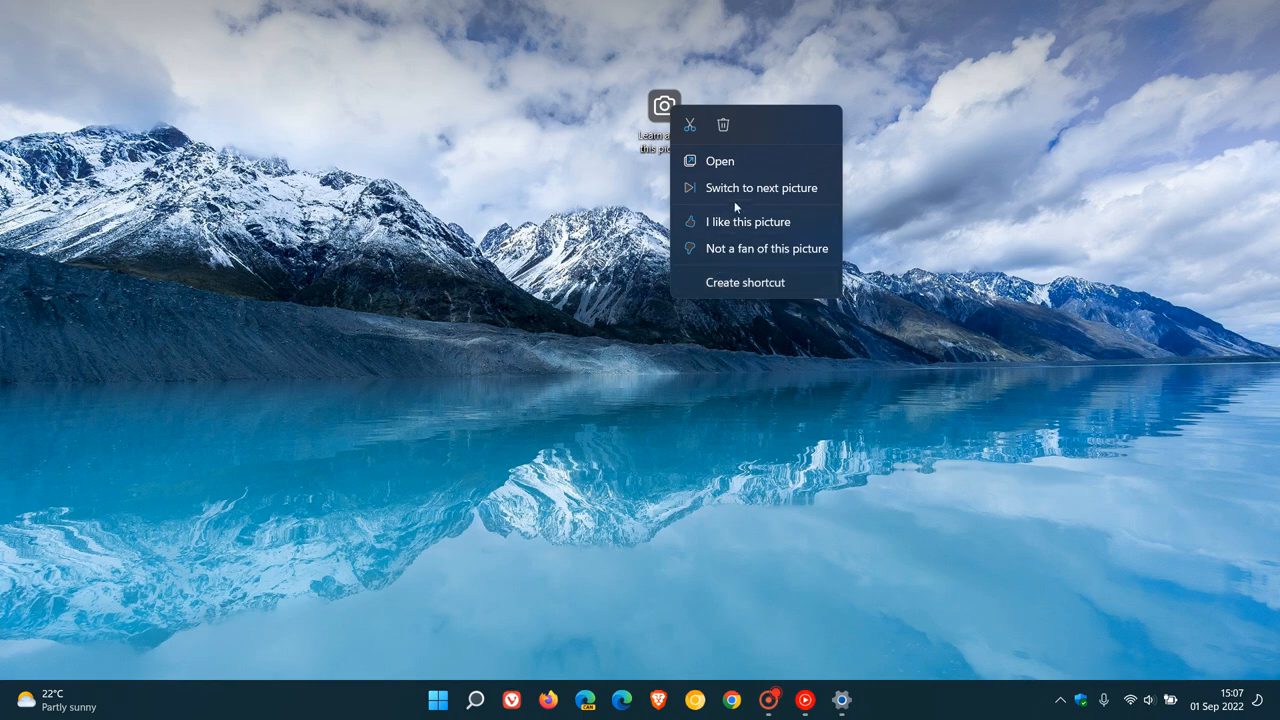
click(760, 188)
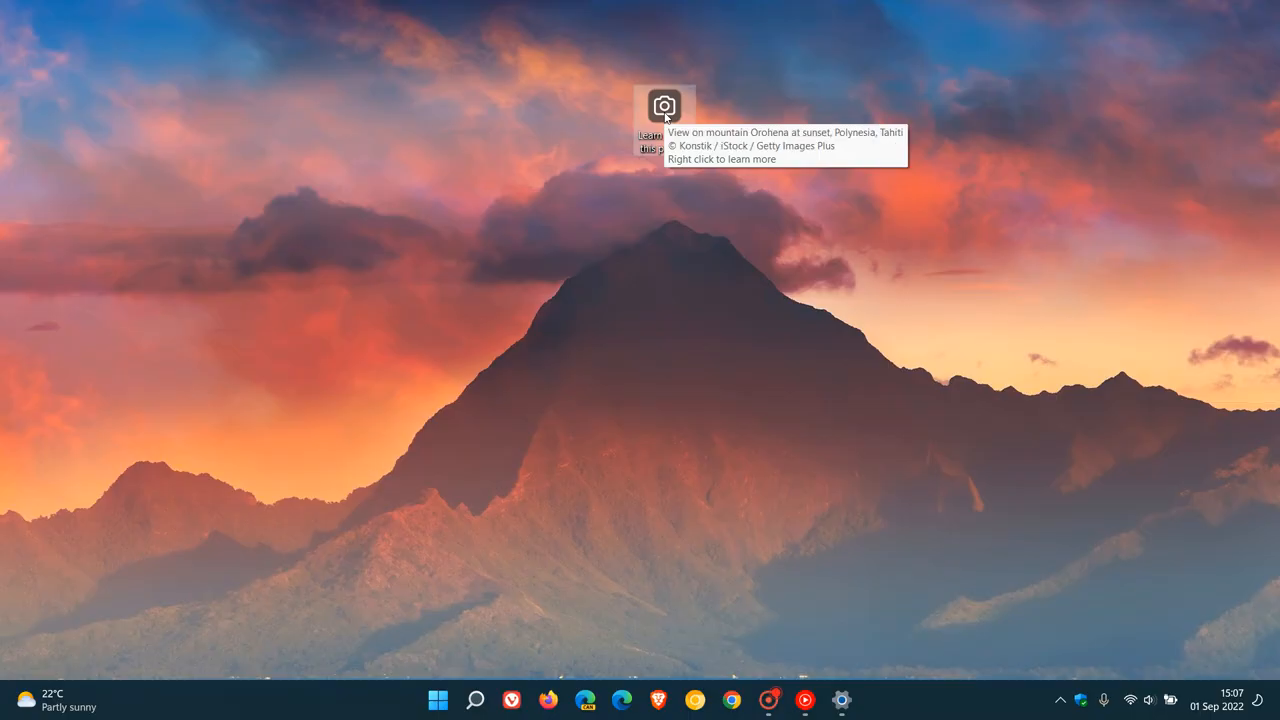
Switch to the next Spotlight picture again, landing on the sunset tree silhouettes.
right_click(664, 106)
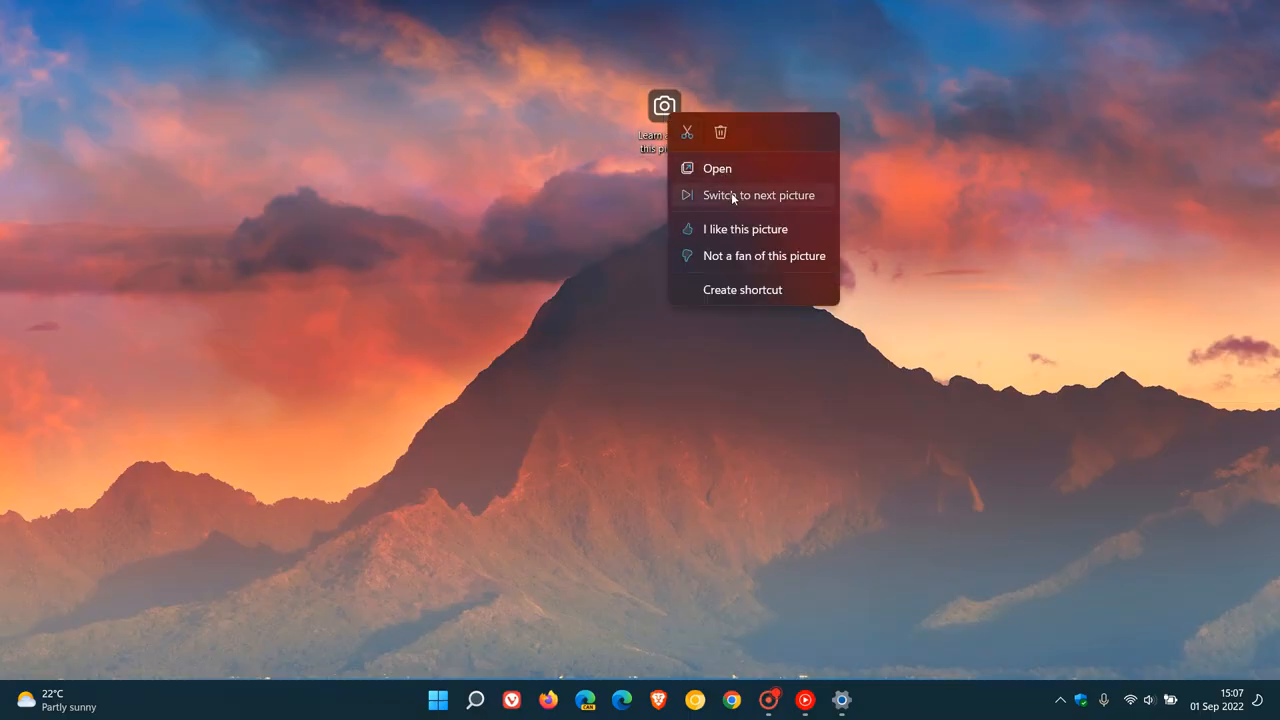
click(758, 196)
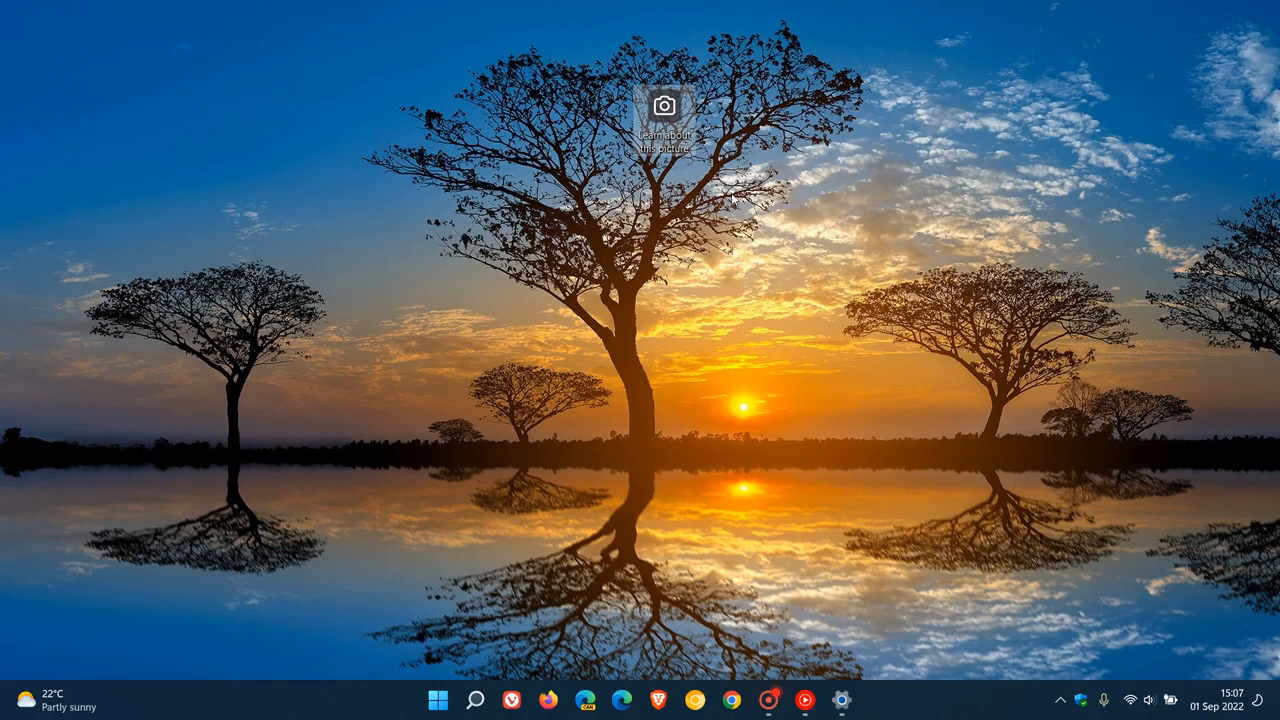
mouse_move(852, 184)
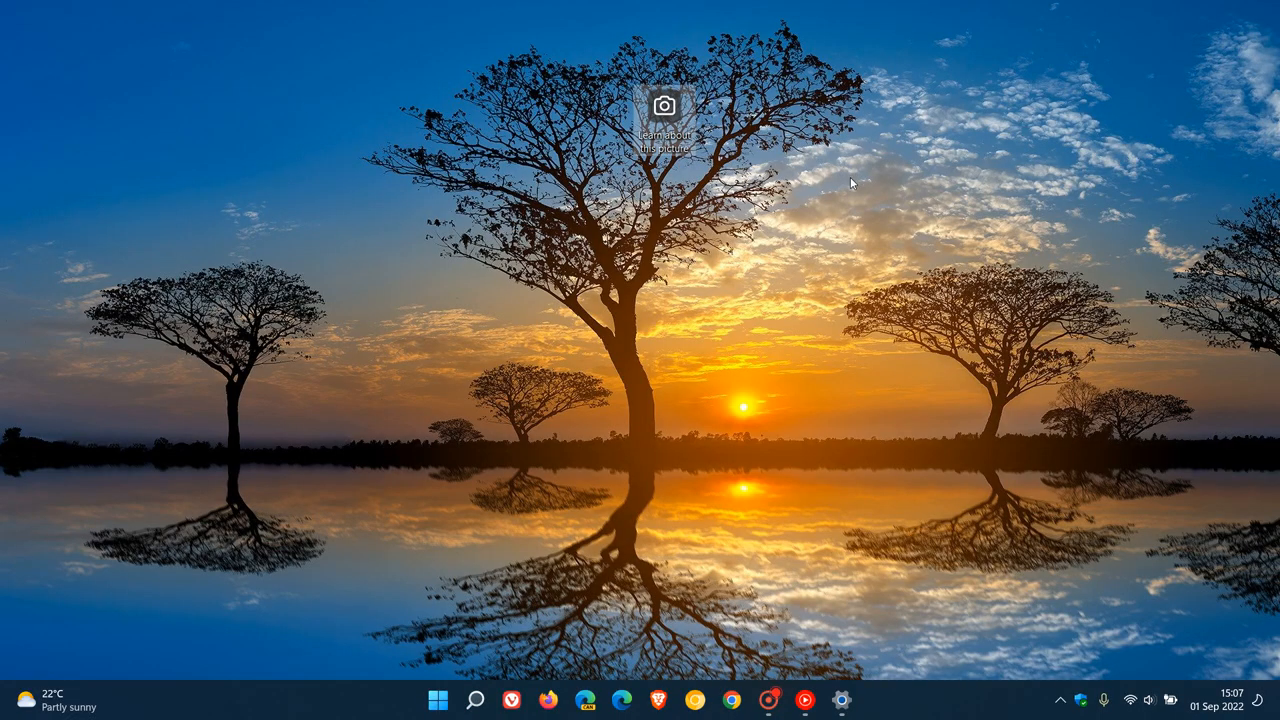
mouse_move(868, 196)
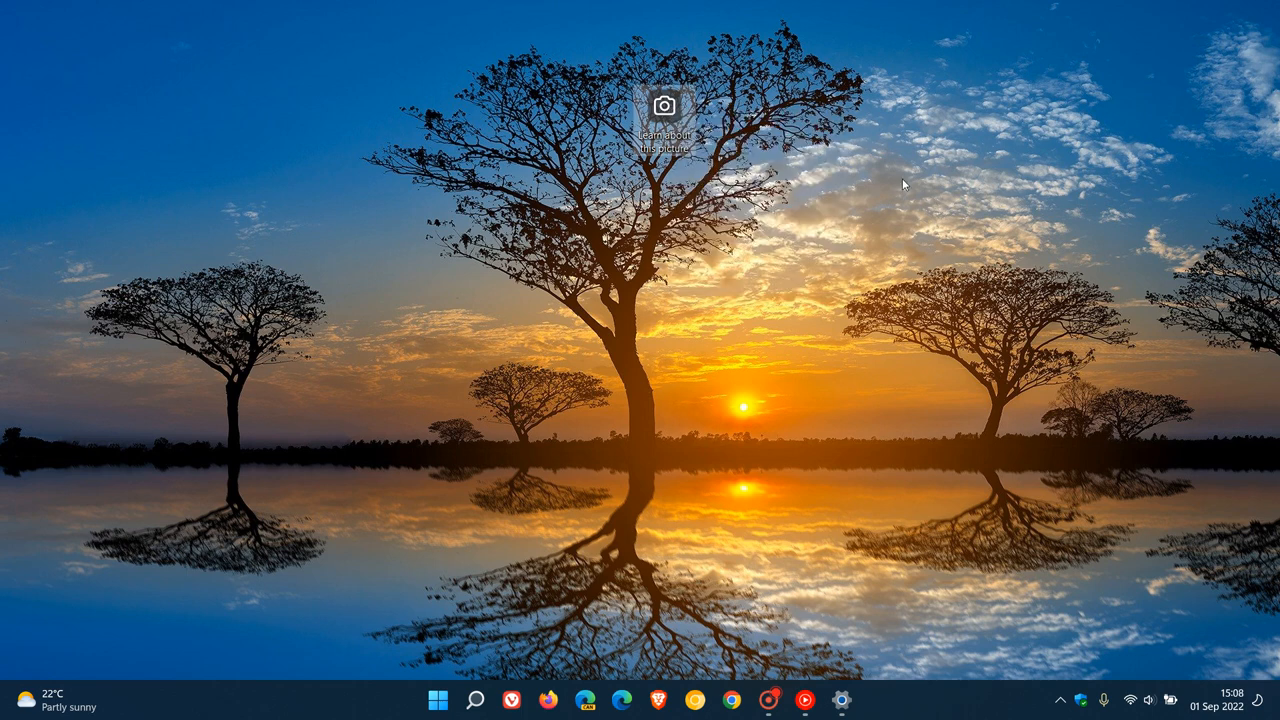
mouse_move(826, 370)
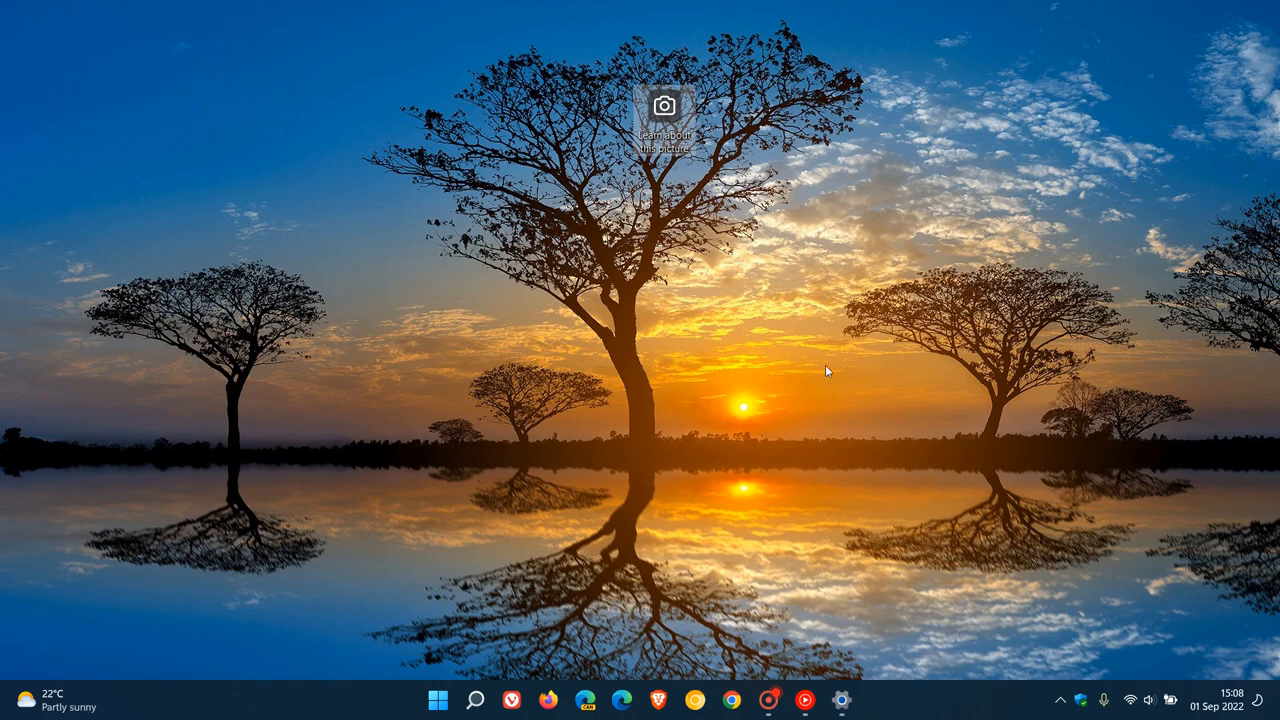